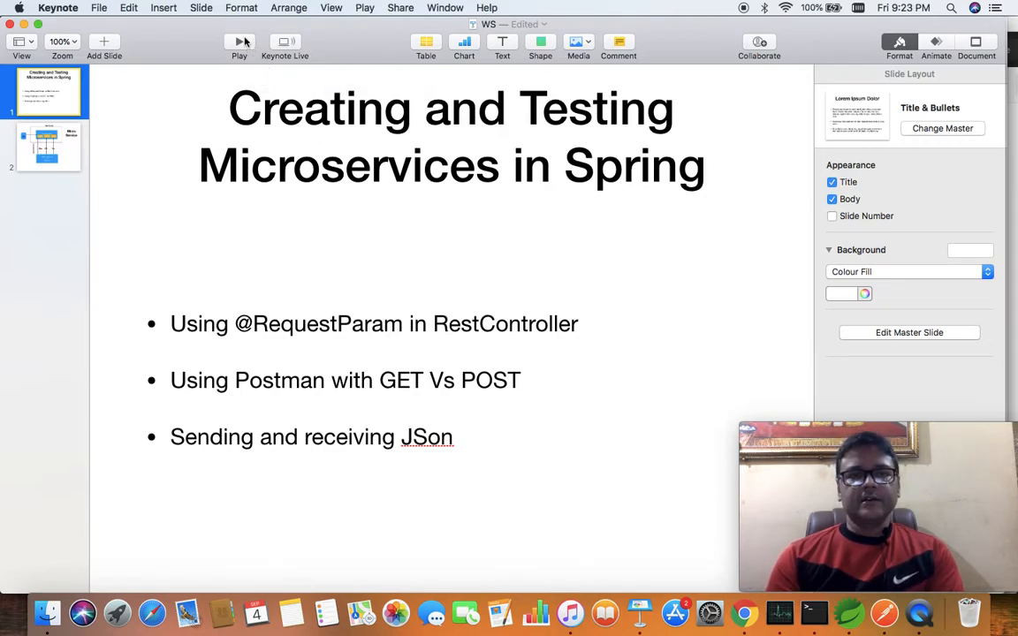
pyautogui.moveTo(240, 43)
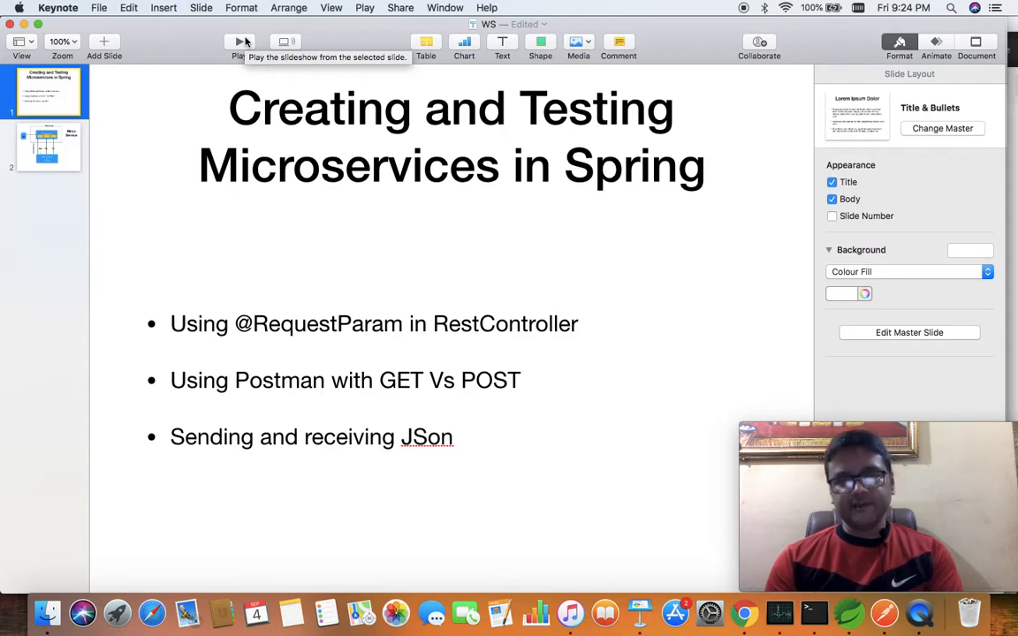
# Leave the Keynote slideshow and bring up LoanController.java in Spring Tool Suite
pyautogui.click(49, 147)
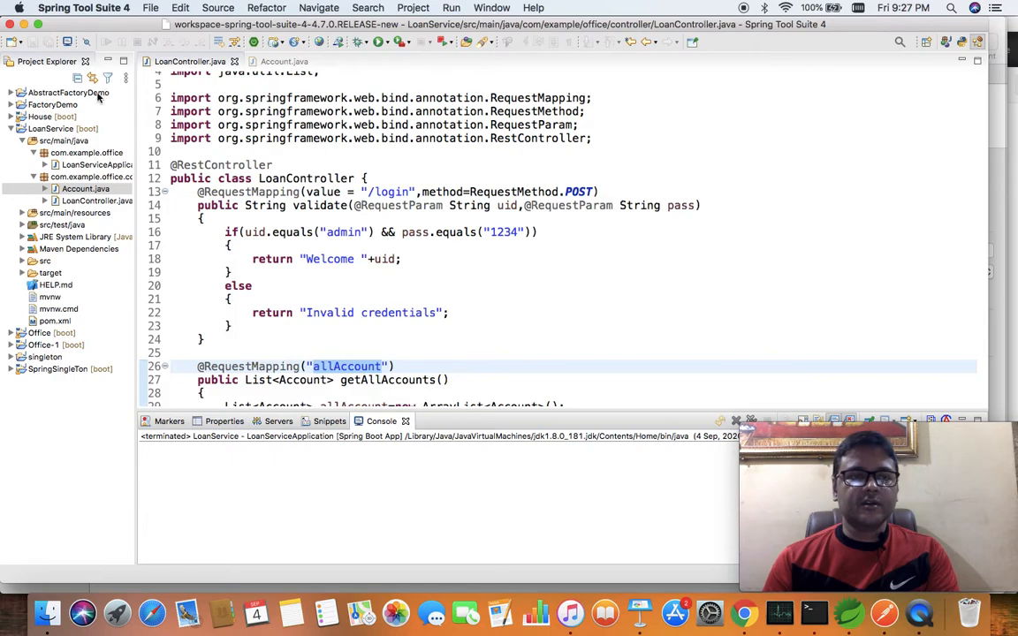
# View the Account model class with its accountNo and amount fields, getters and setters
pyautogui.click(50, 127)
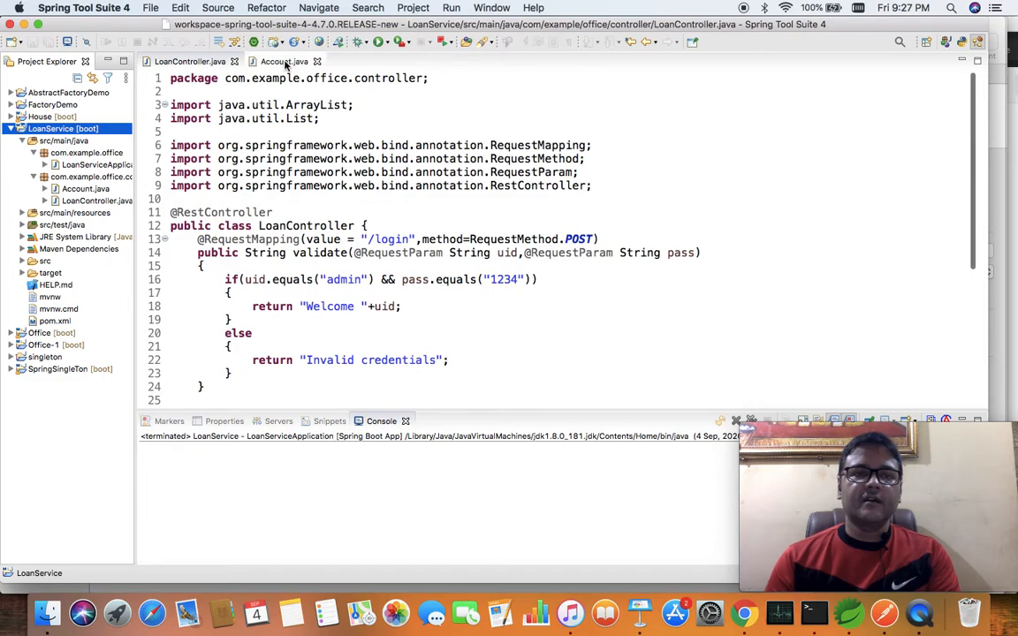
pyautogui.click(283, 60)
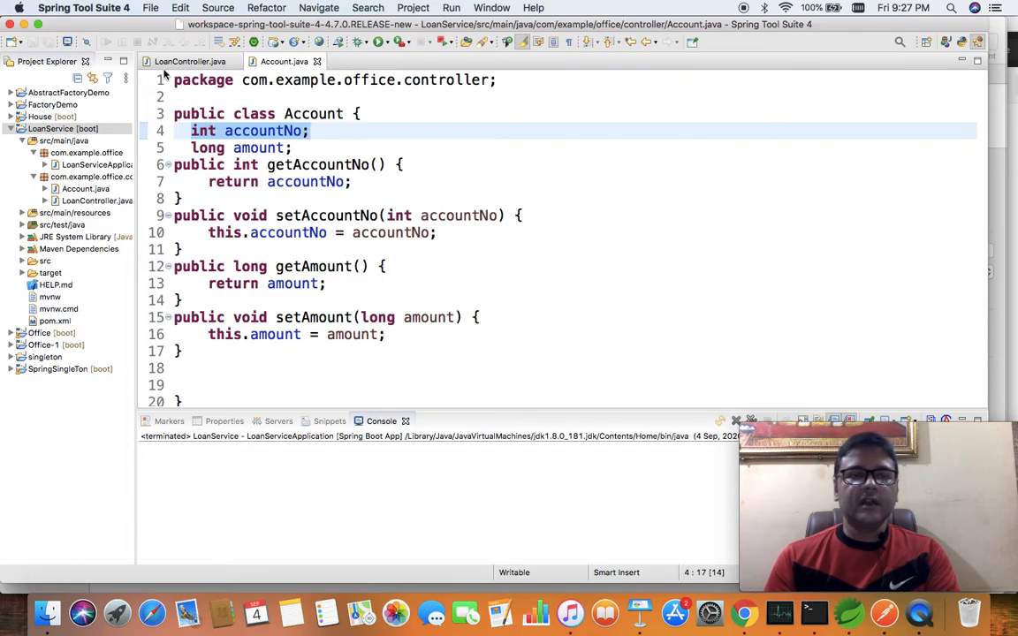
pyautogui.click(187, 60)
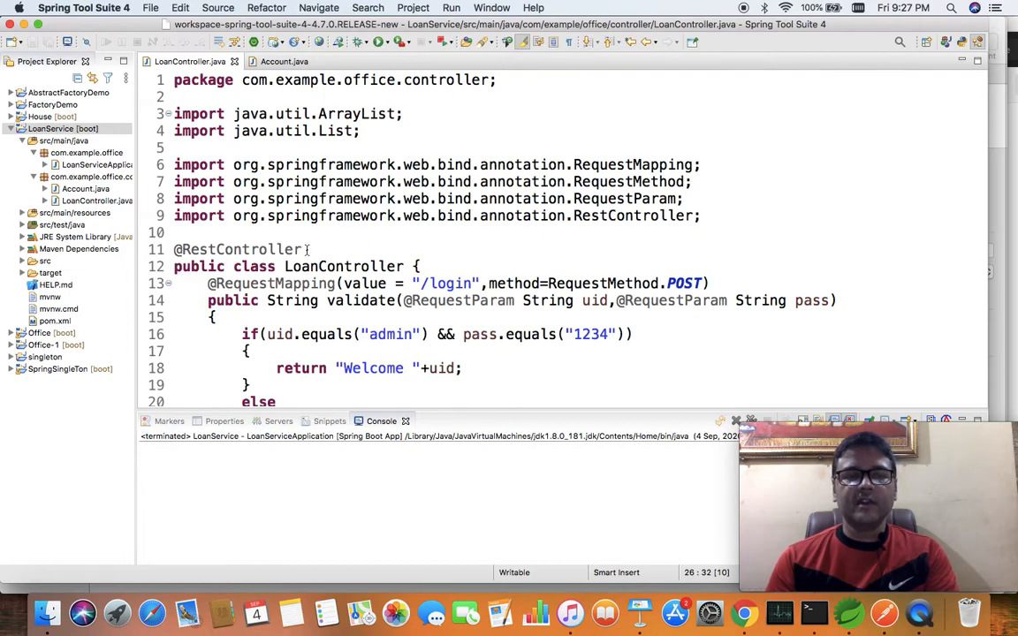
pyautogui.doubleClick(236, 249)
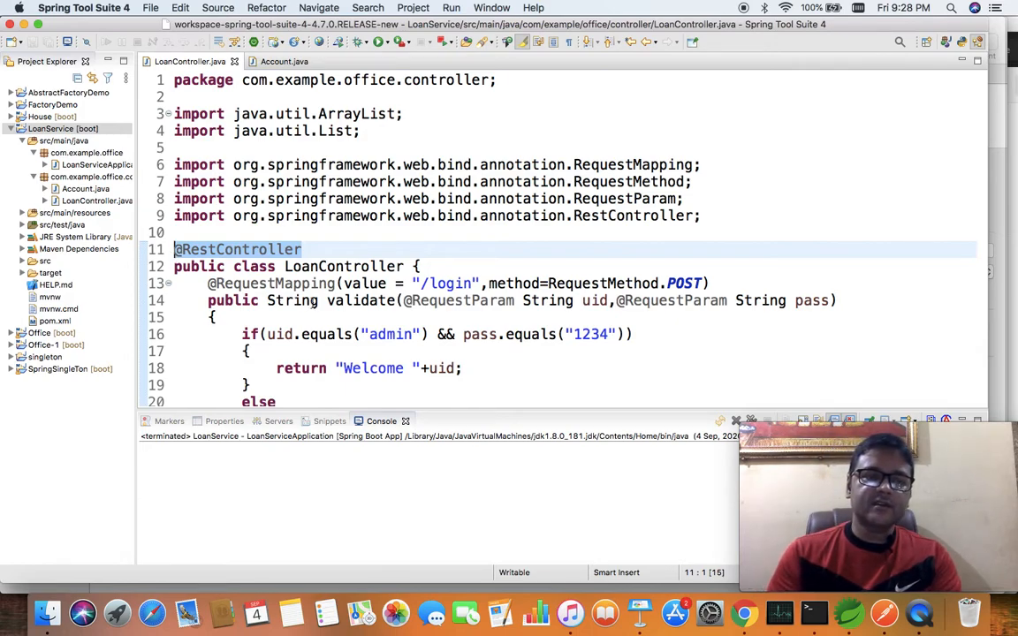
pyautogui.scroll(-3)
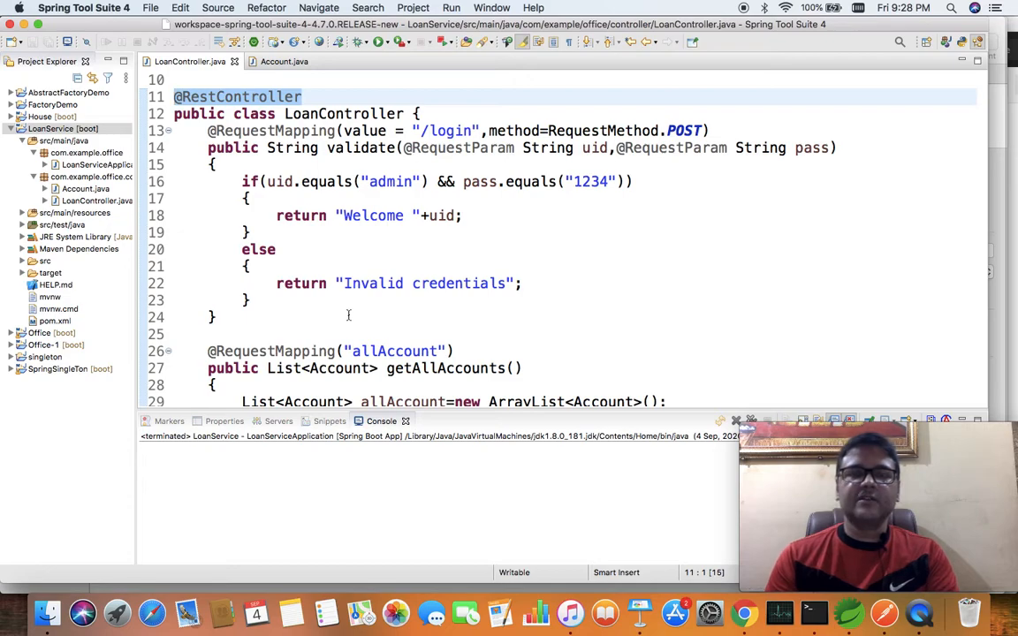
pyautogui.moveTo(294, 180)
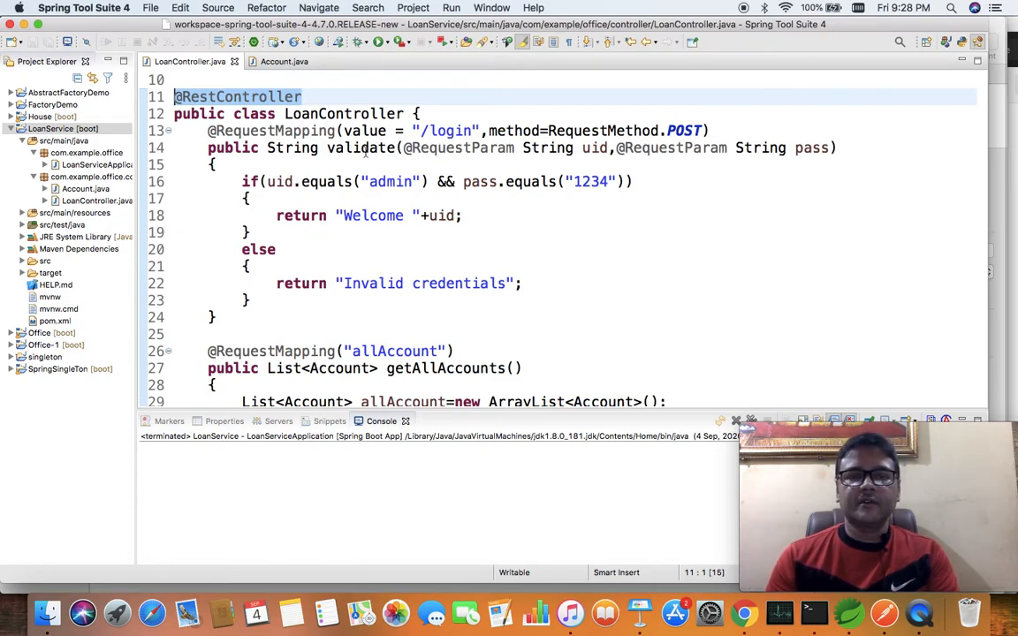
pyautogui.doubleClick(361, 149)
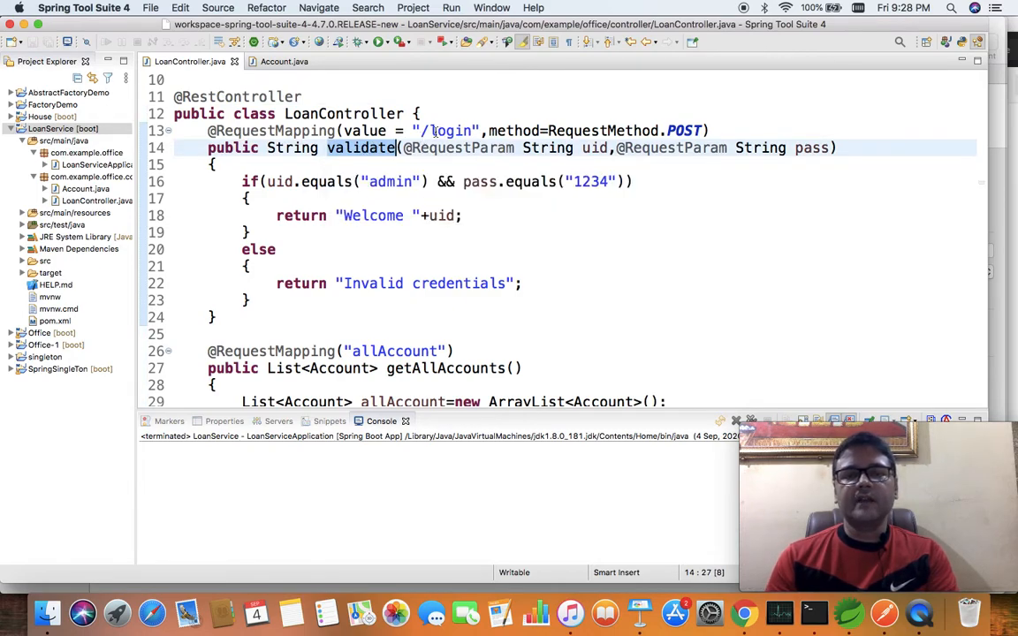
pyautogui.click(433, 131)
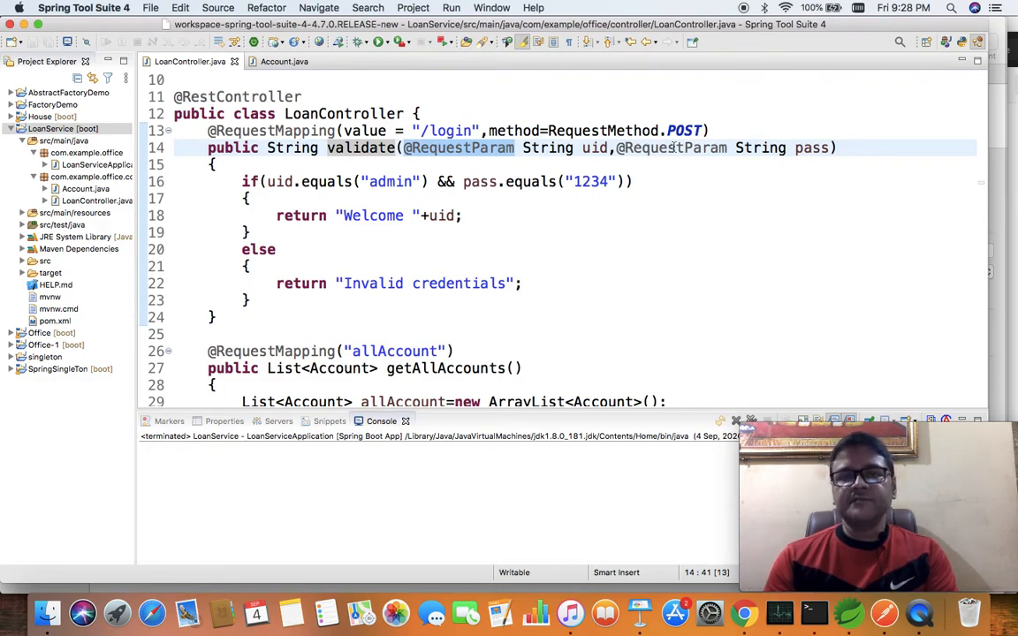
pyautogui.doubleClick(594, 148)
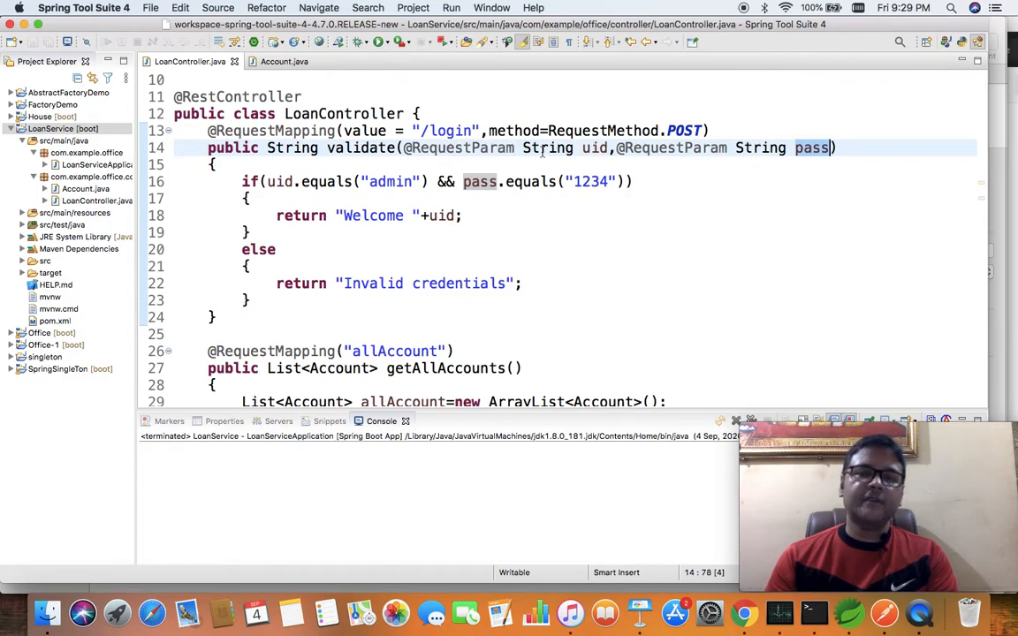
pyautogui.click(520, 149)
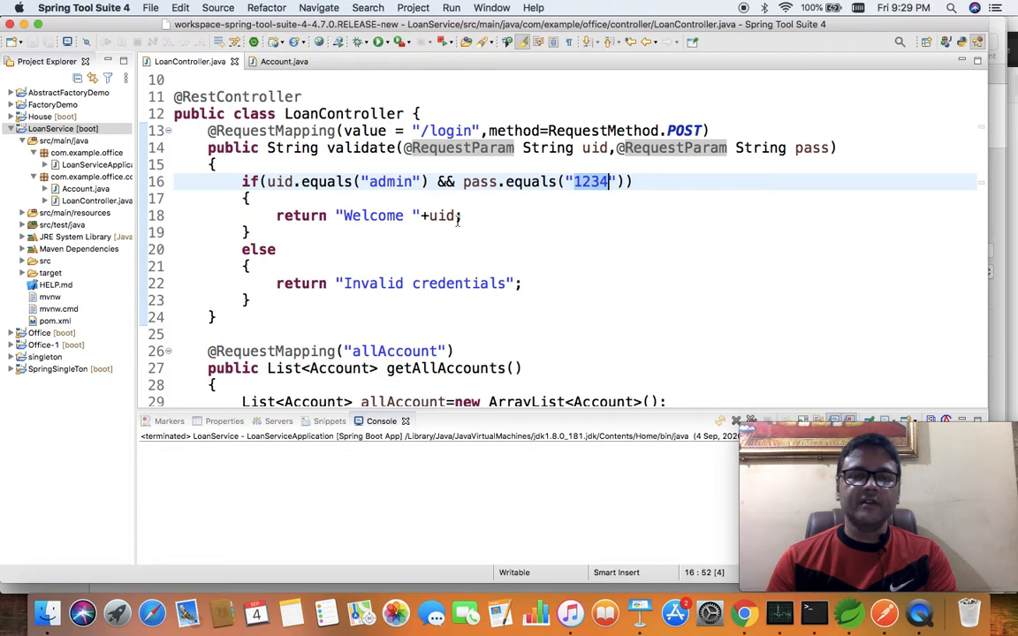
pyautogui.moveTo(450, 279)
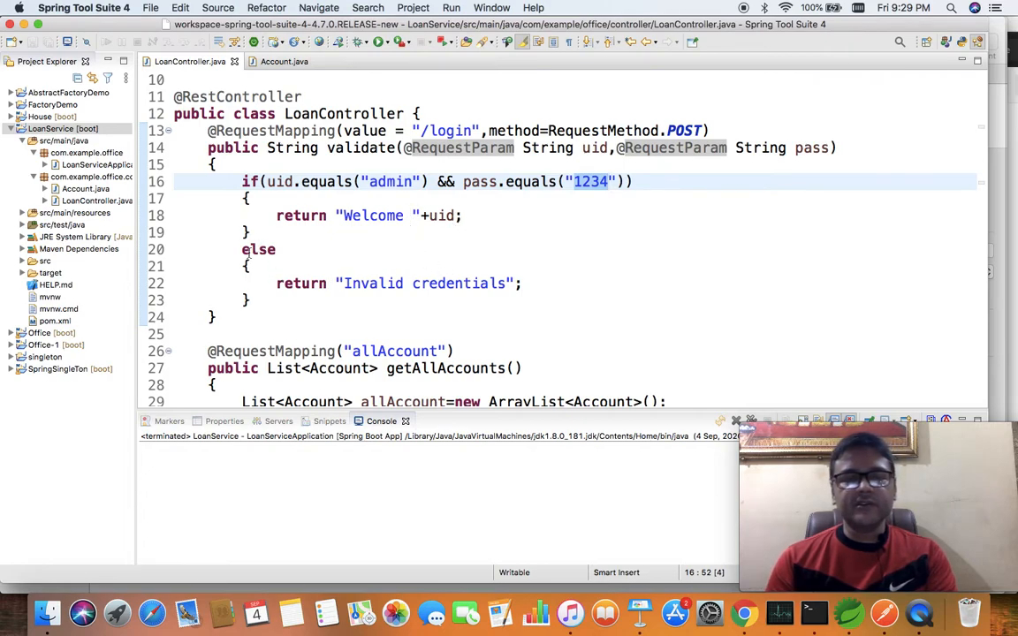
pyautogui.moveTo(241, 249); pyautogui.dragTo(251, 300)
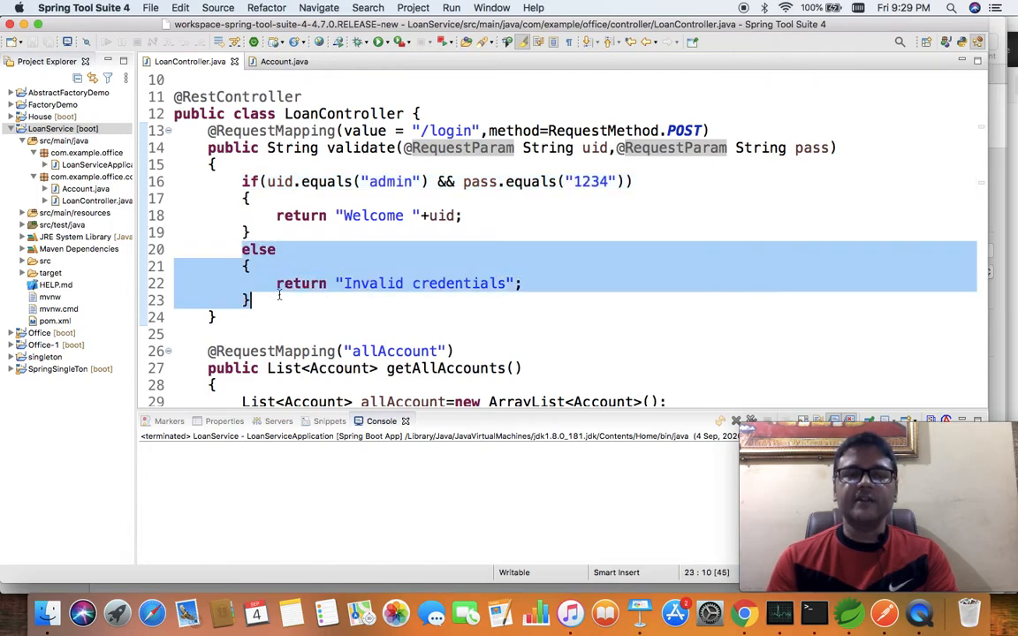
pyautogui.moveTo(283, 300)
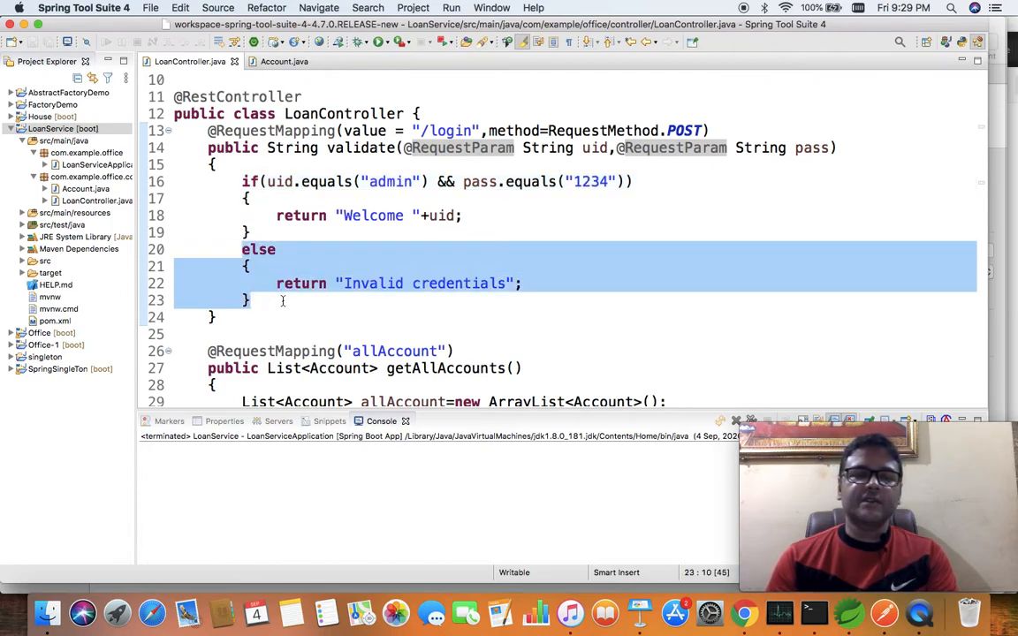
pyautogui.scroll(3)
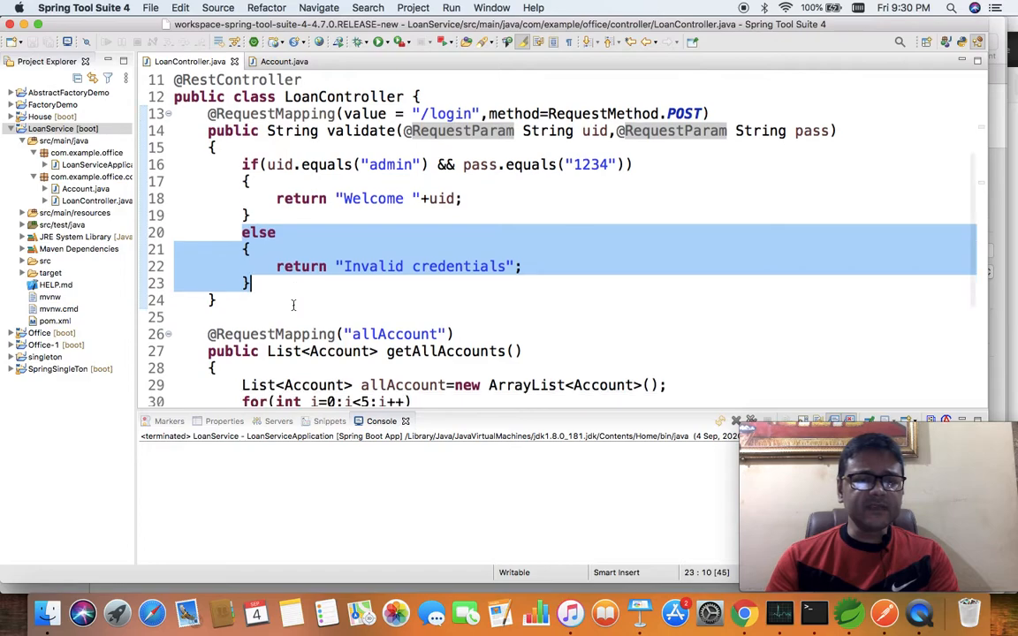
pyautogui.scroll(-3)
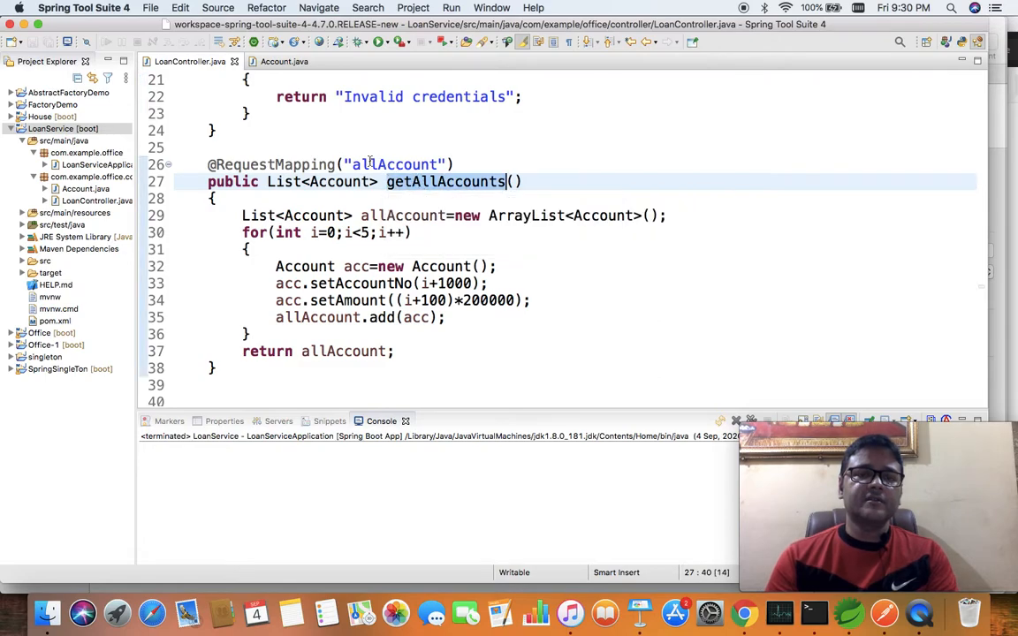
pyautogui.doubleClick(395, 164)
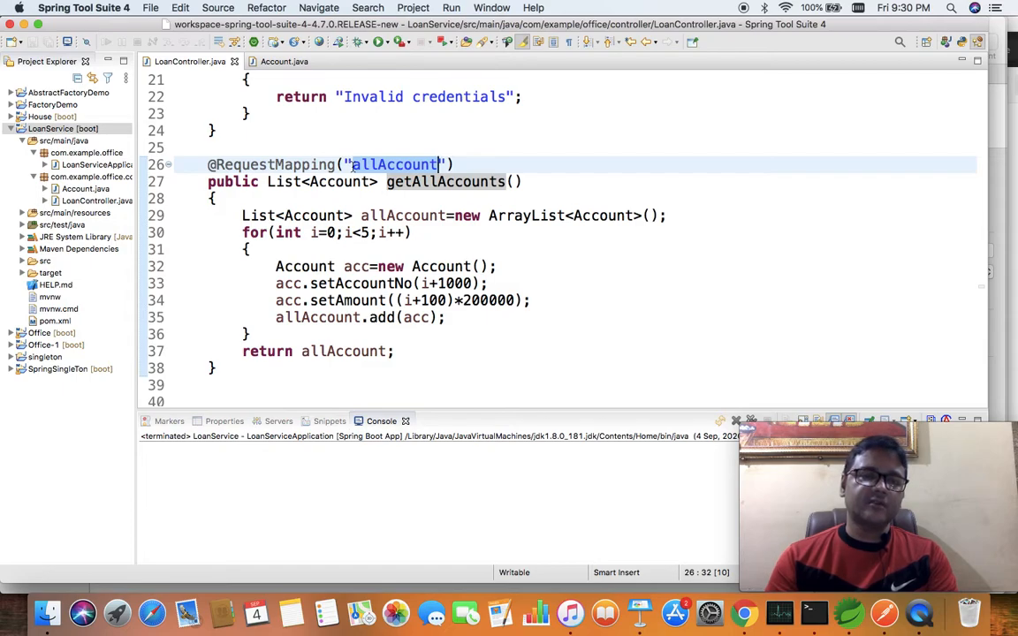
pyautogui.scroll(3)
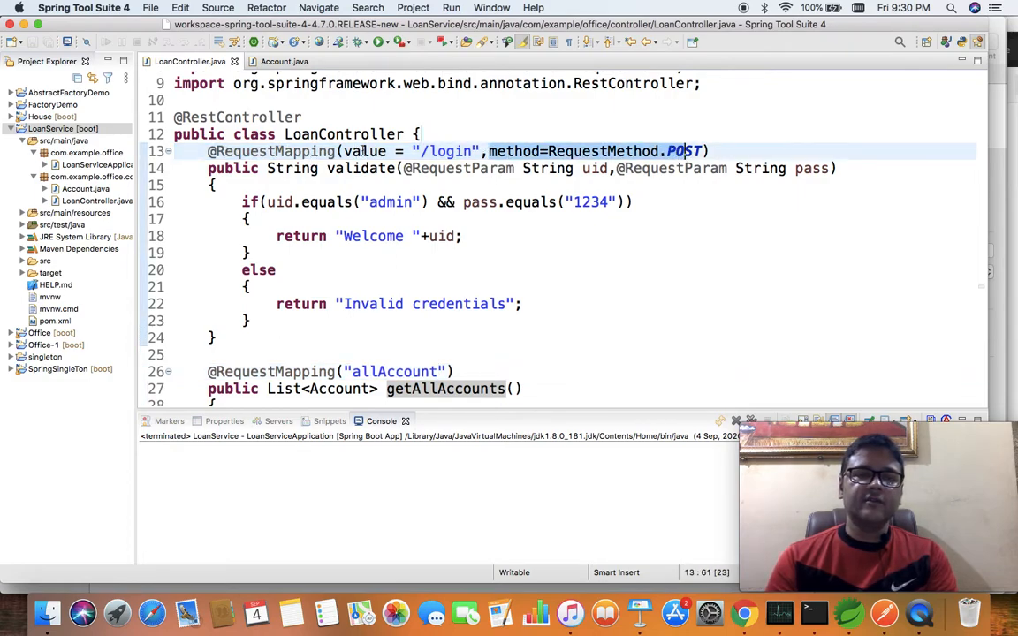
pyautogui.doubleClick(394, 371)
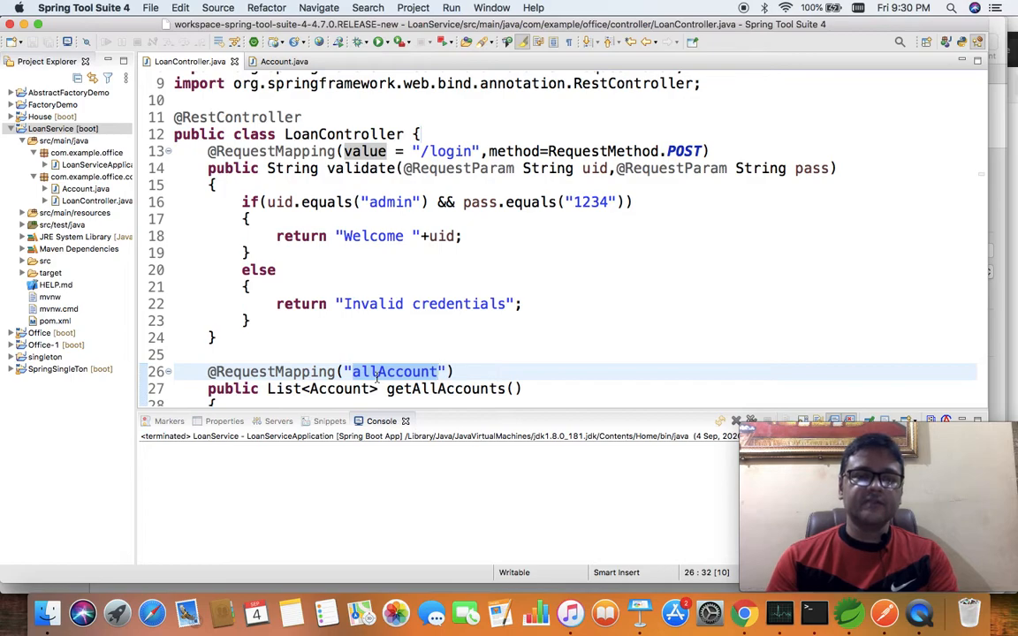
pyautogui.scroll(-3)
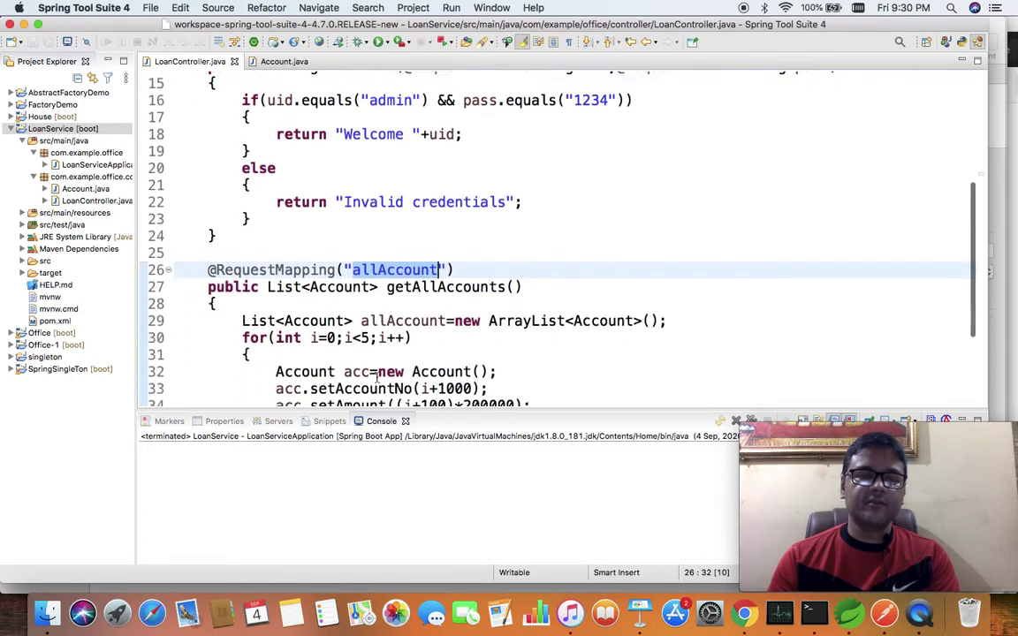
pyautogui.scroll(-3)
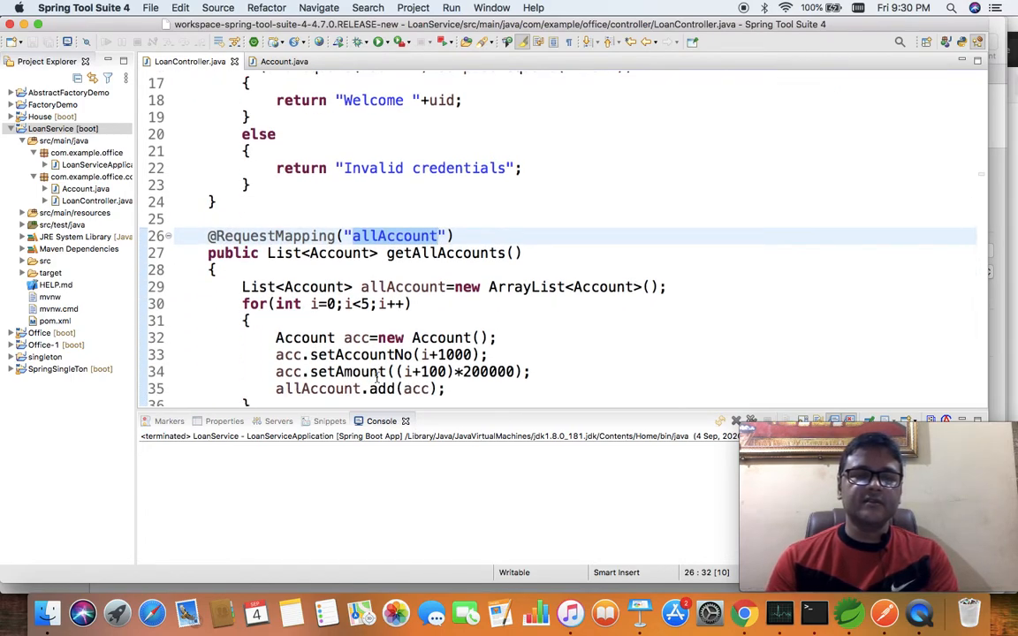
pyautogui.scroll(3)
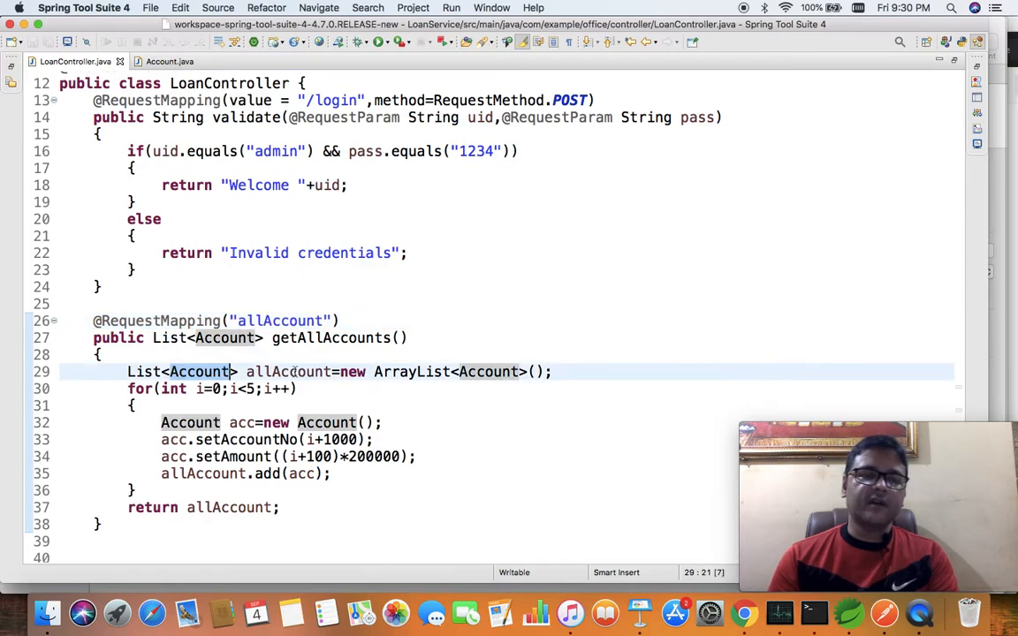
pyautogui.moveTo(292, 371)
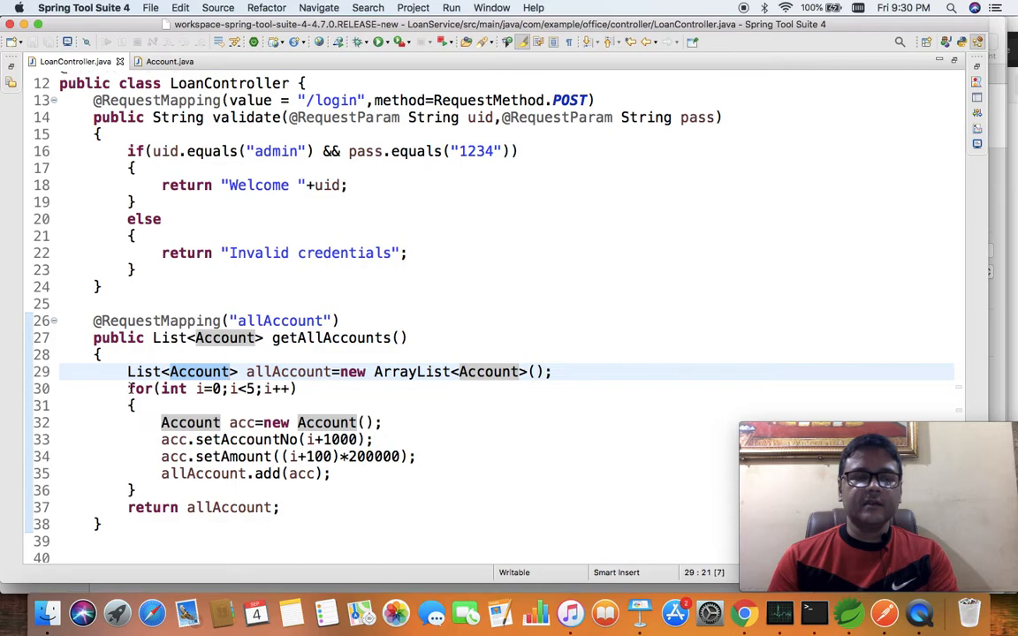
# Review the POST /login validate and getAllAccounts methods, then launch LoanService as a Spring Boot app
pyautogui.moveTo(128, 389); pyautogui.dragTo(177, 473)
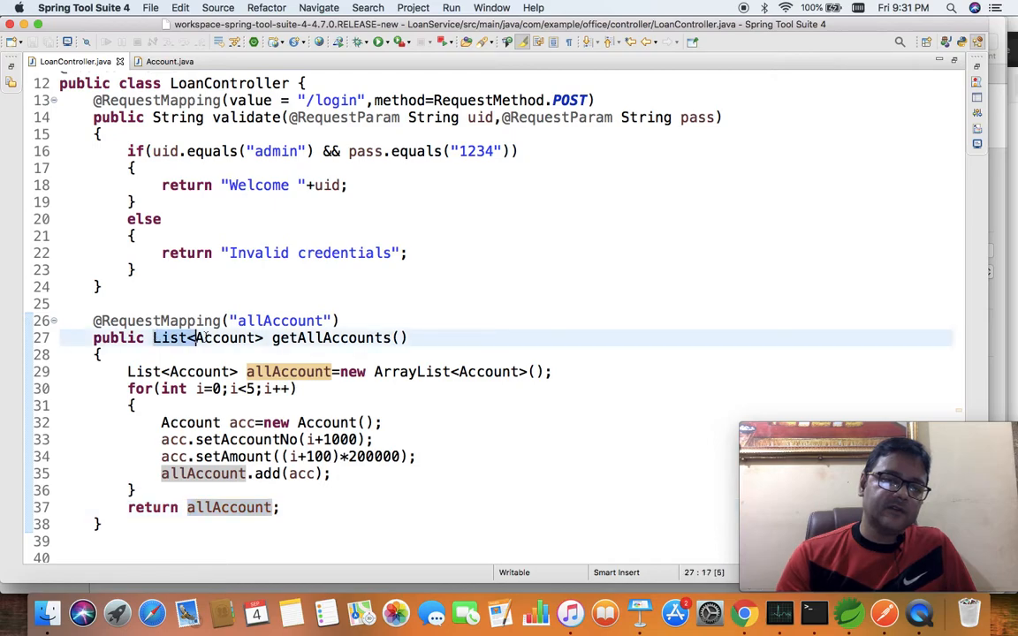
pyautogui.click(230, 507)
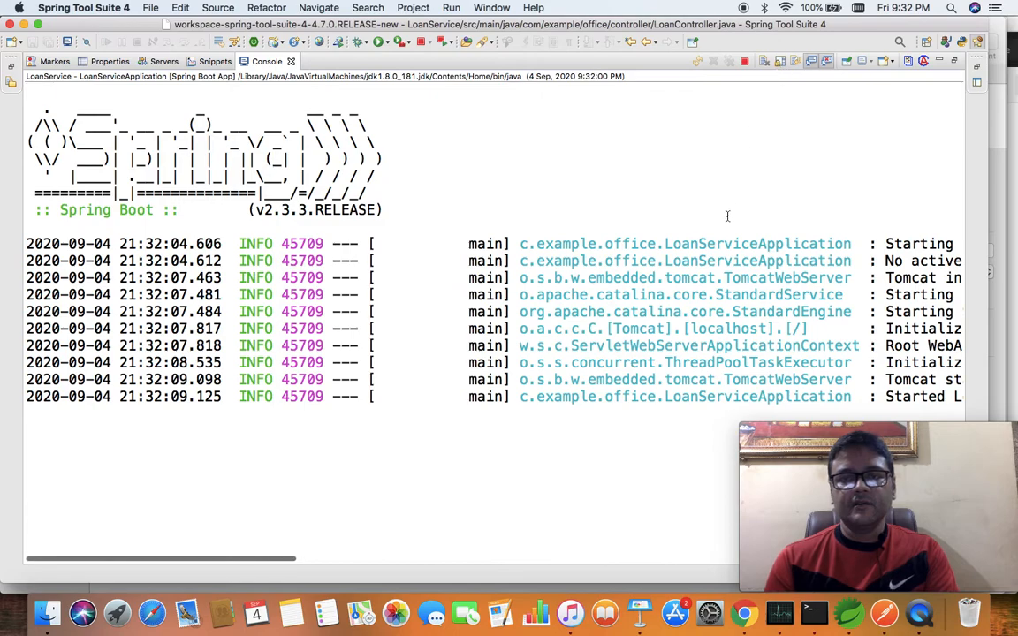
# Read the console log confirming Tomcat started on port 8080
pyautogui.hscroll(3)
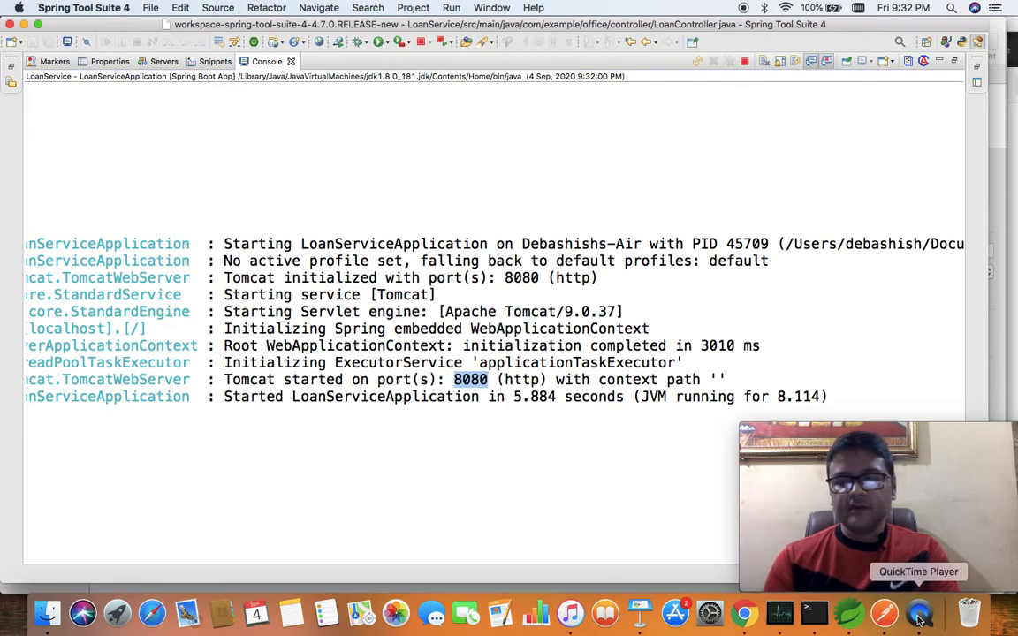
# Switch to Postman with a new untitled GET request ready
pyautogui.click(919, 612)
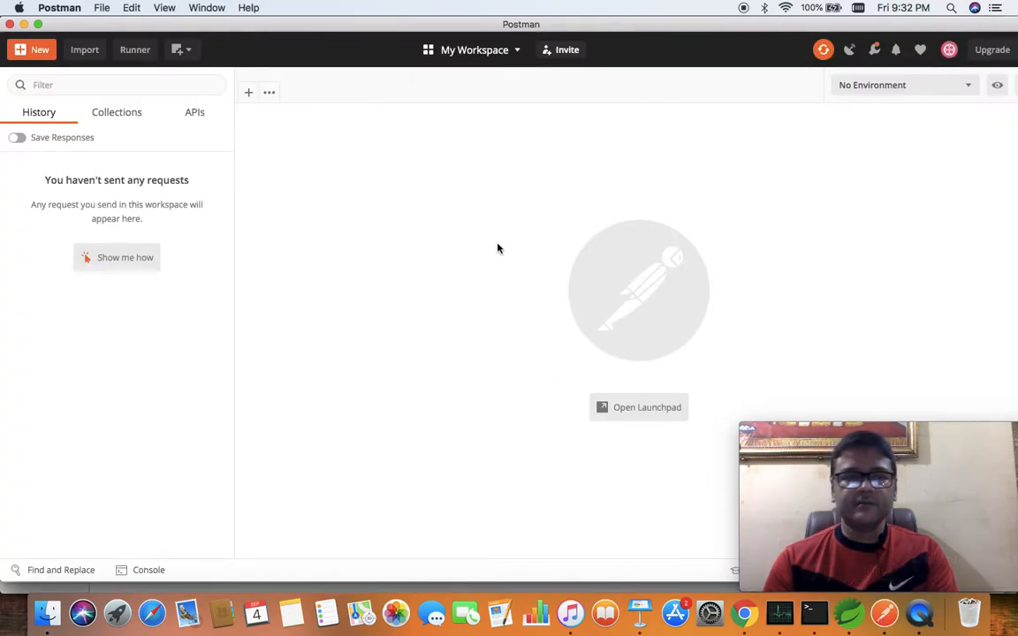
pyautogui.moveTo(633, 194)
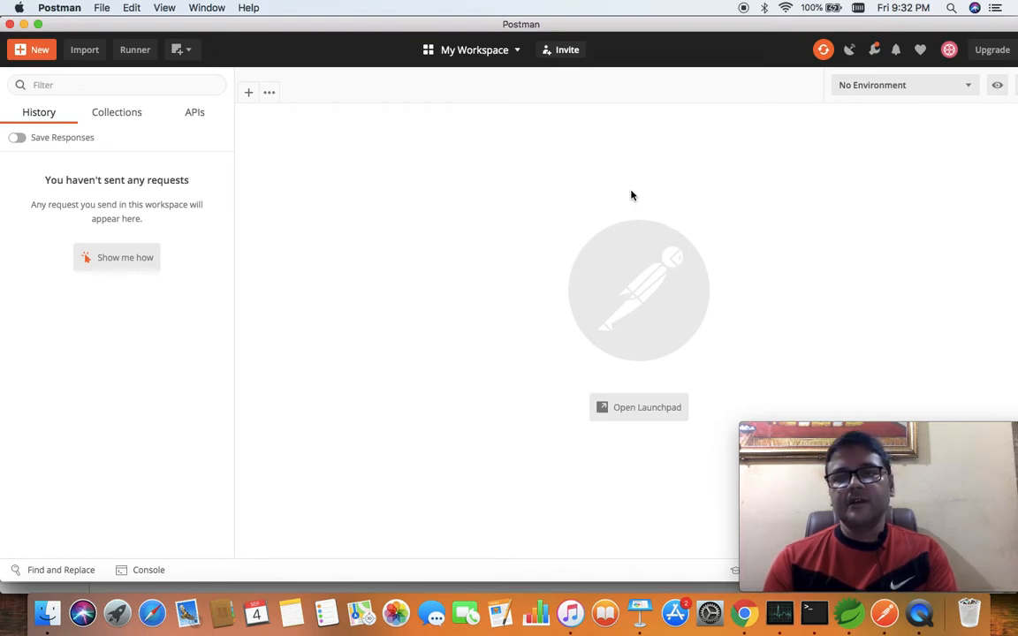
pyautogui.moveTo(730, 184)
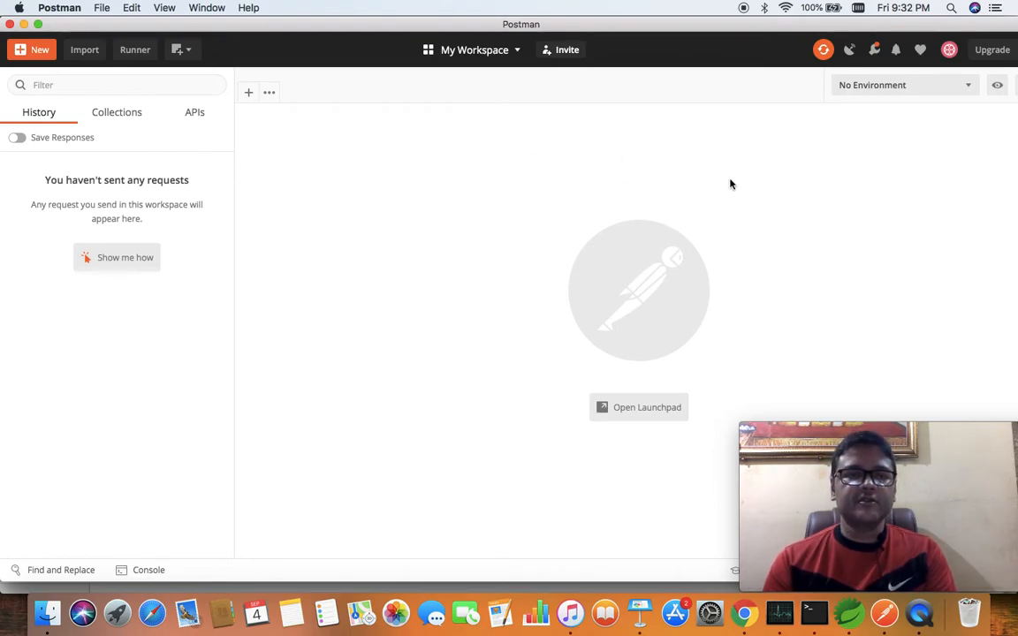
pyautogui.moveTo(127, 248)
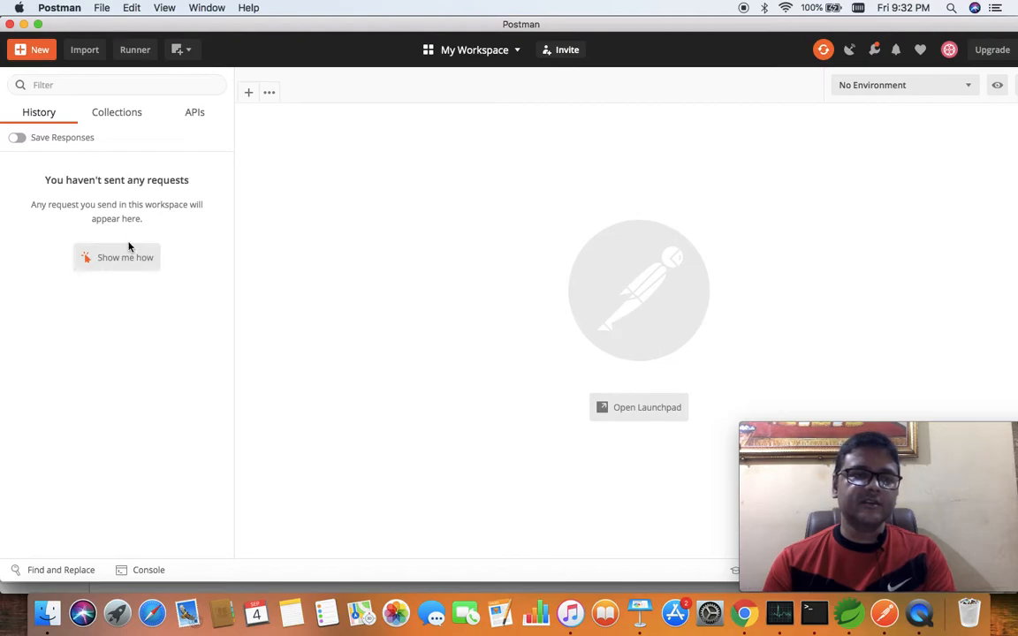
pyautogui.moveTo(277, 99)
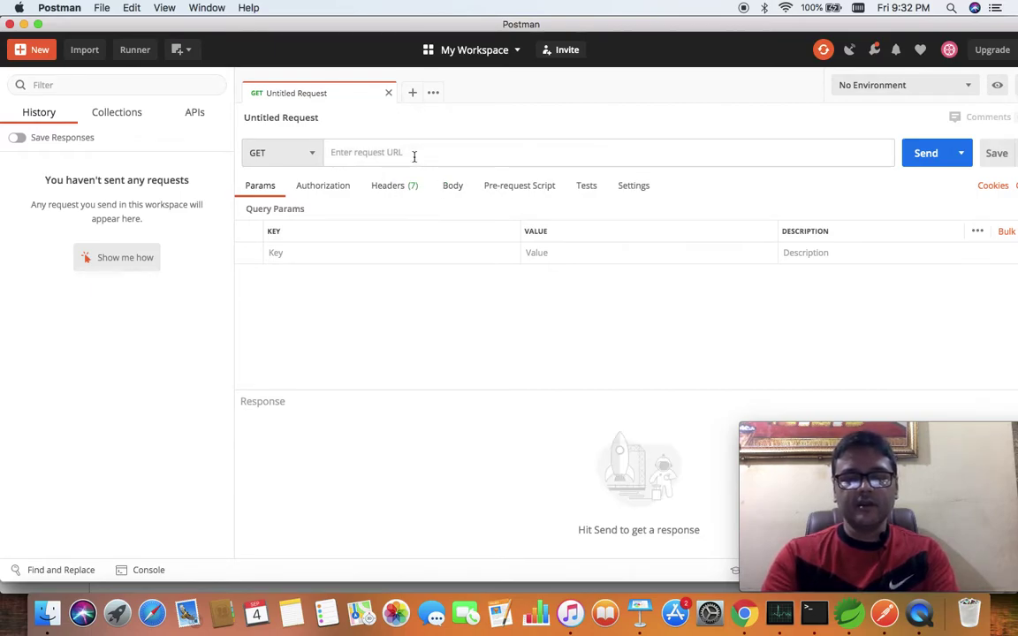
# Target localhost:8080/login with the POST method
pyautogui.write('localhost')
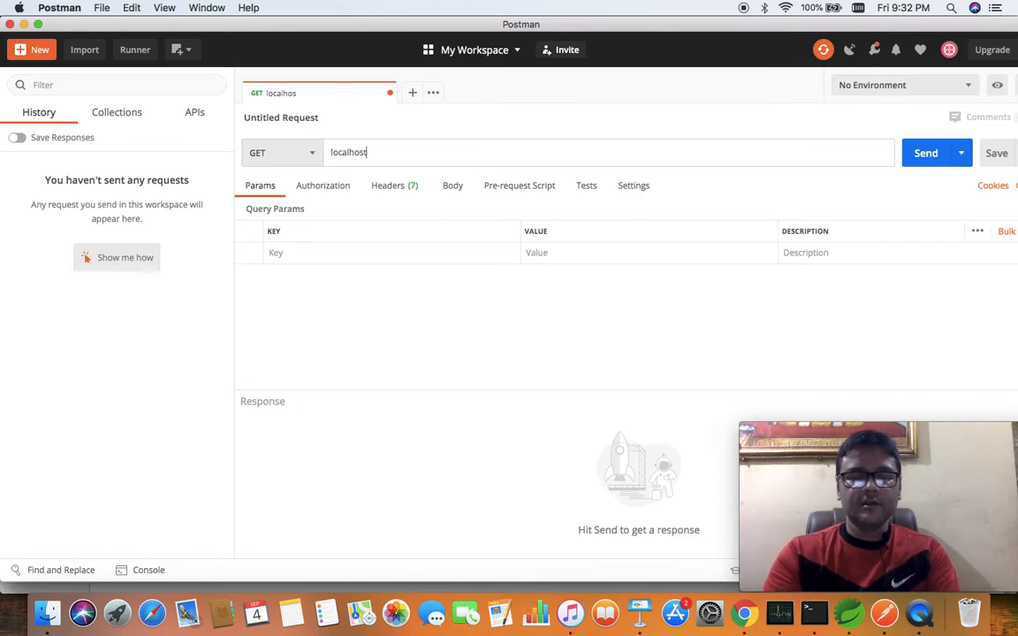
pyautogui.write(':')
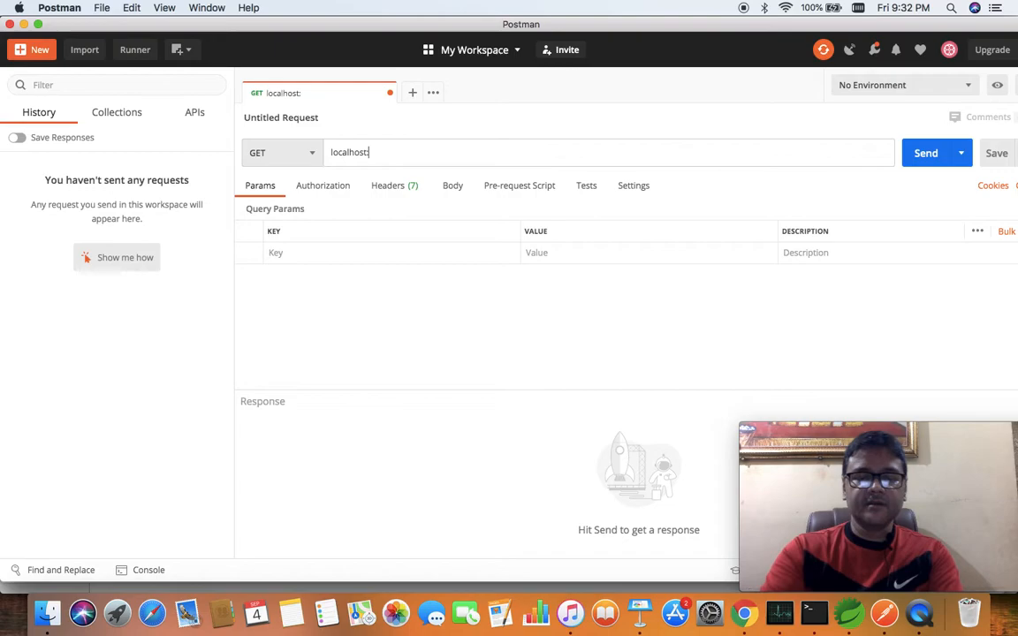
pyautogui.write(':8080/')
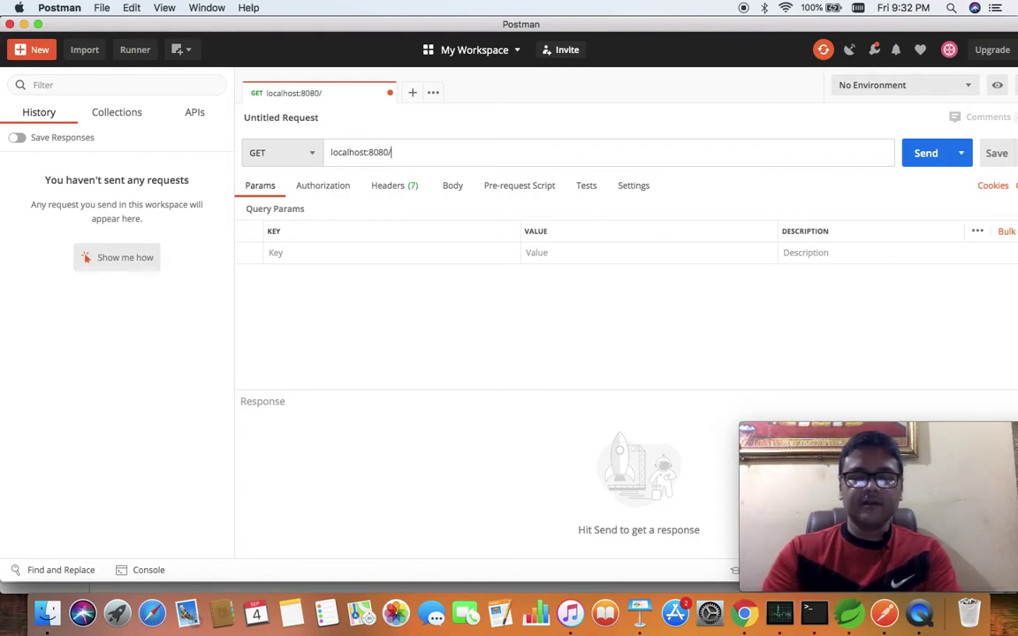
pyautogui.write('login')
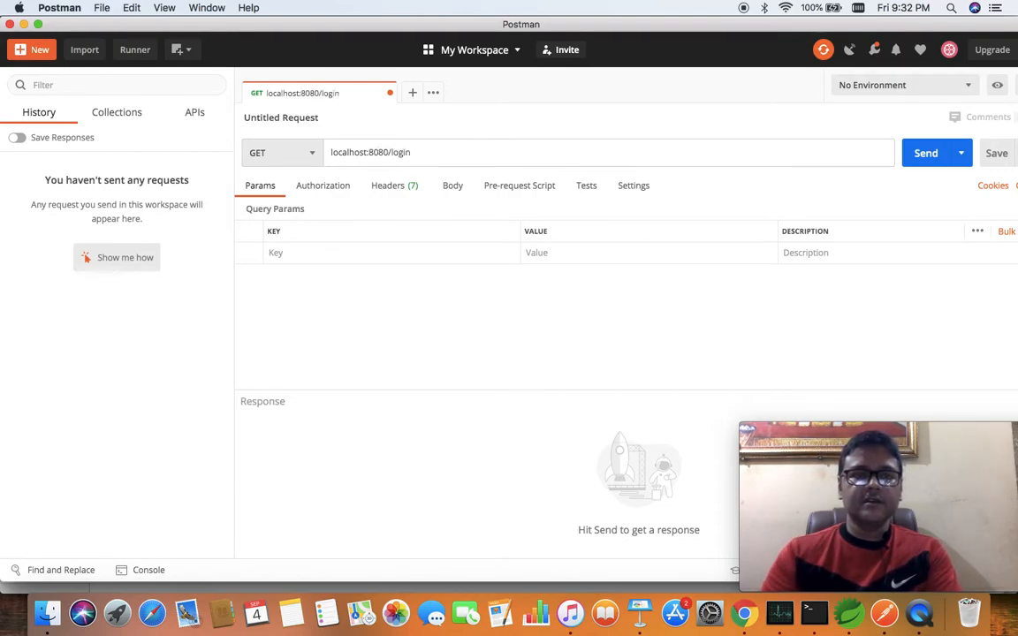
pyautogui.click(281, 152)
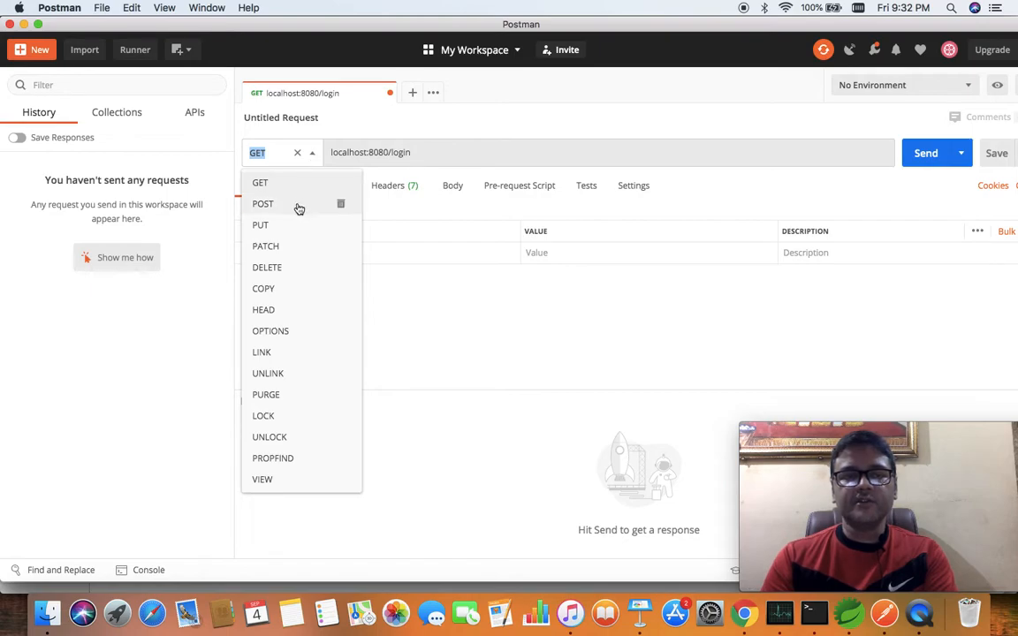
pyautogui.click(262, 203)
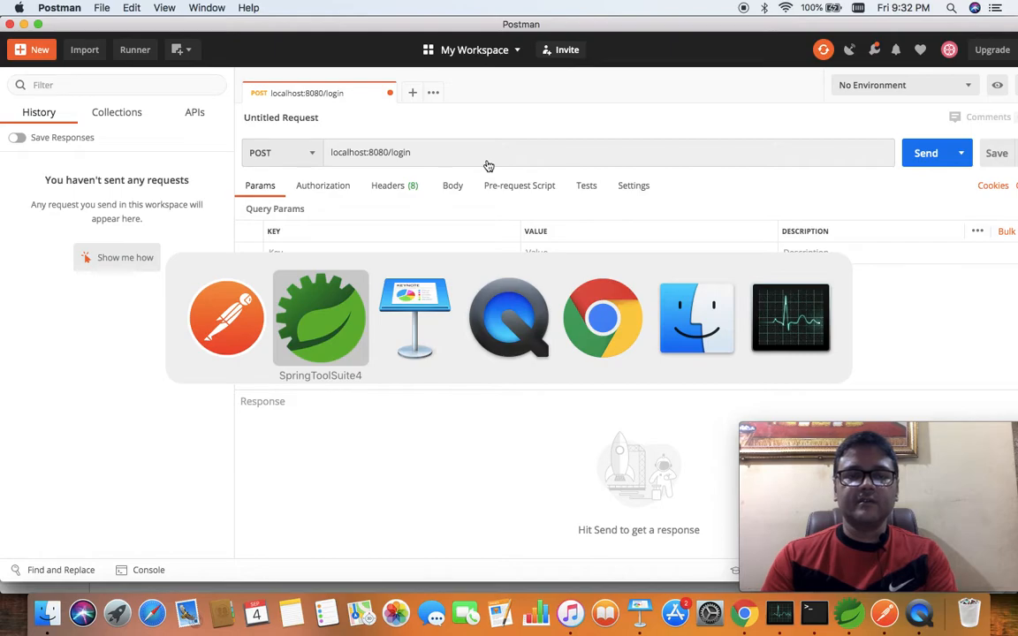
pyautogui.click(320, 318)
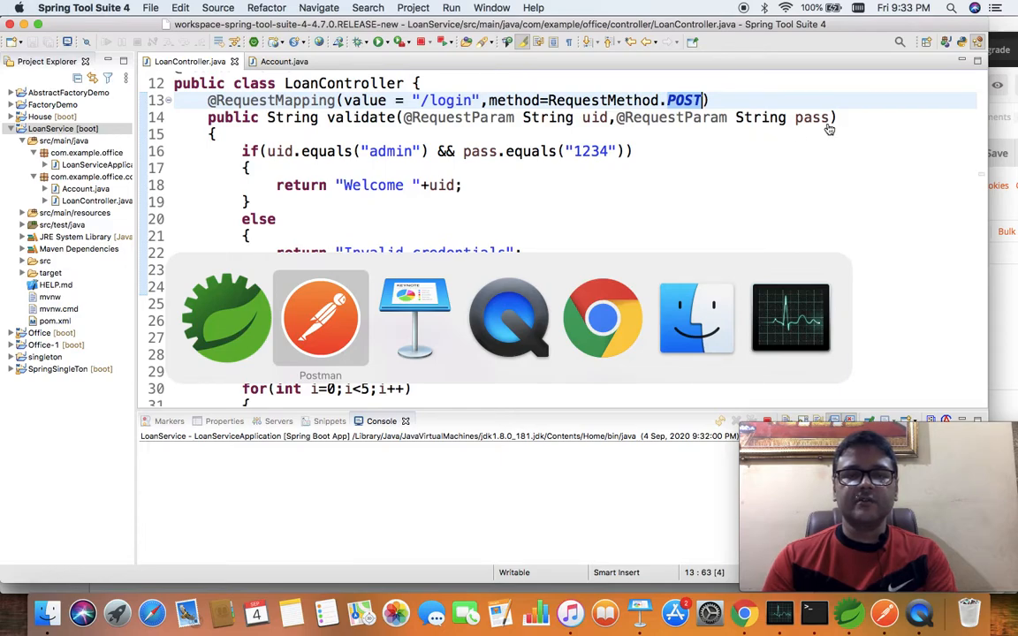
pyautogui.click(320, 319)
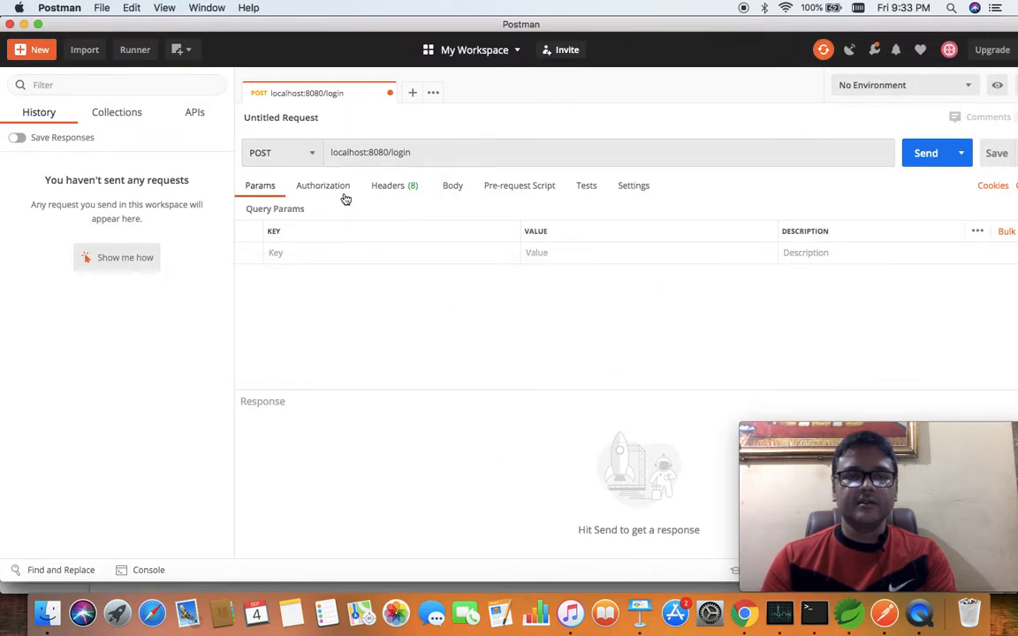
pyautogui.moveTo(272, 172)
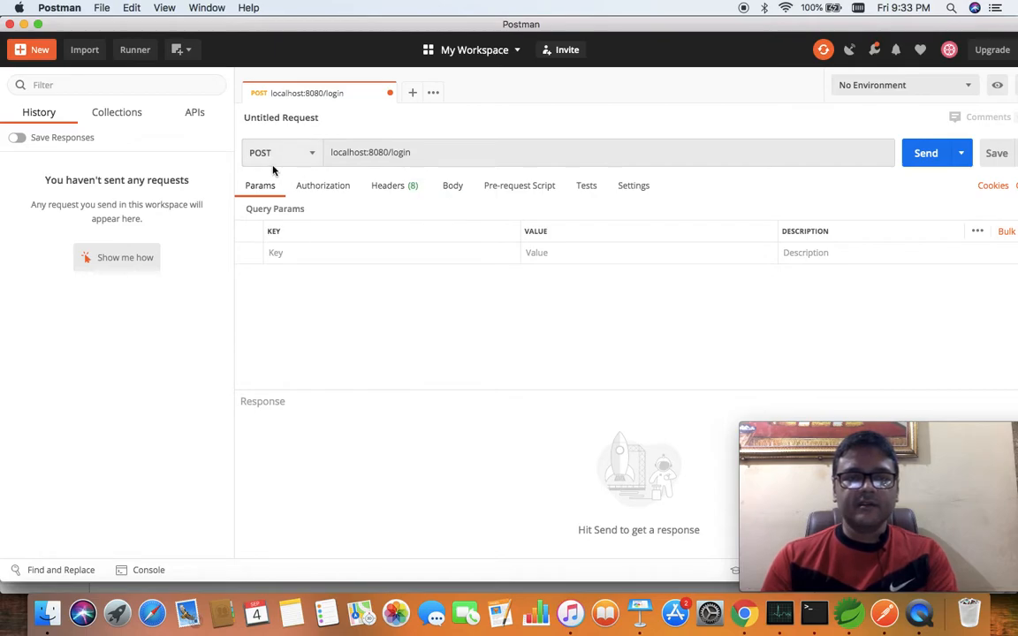
# Show the login request's Body section, currently with no body attached
pyautogui.click(281, 152)
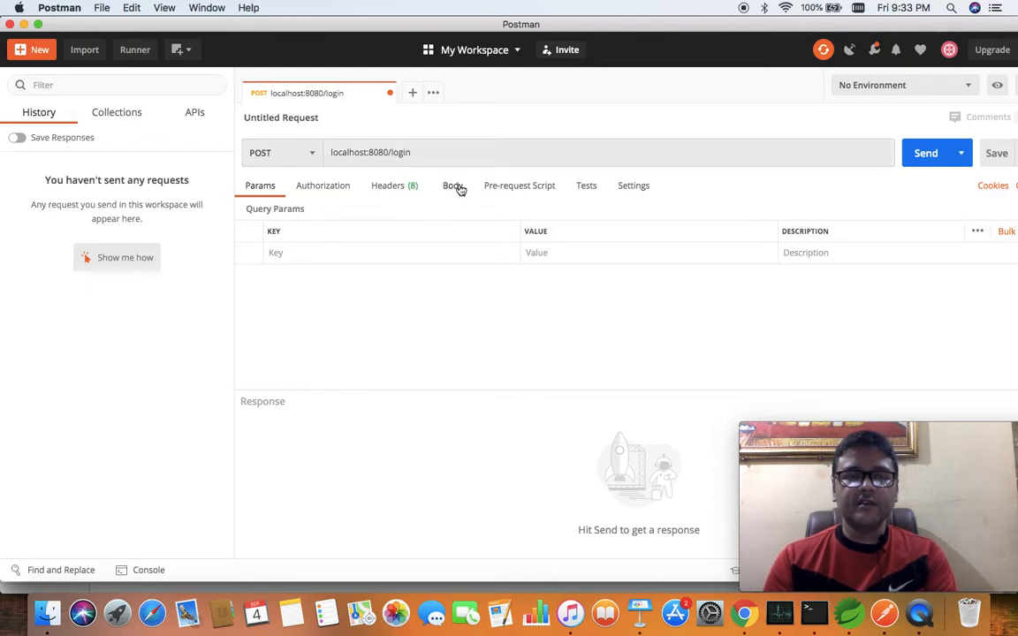
pyautogui.click(453, 186)
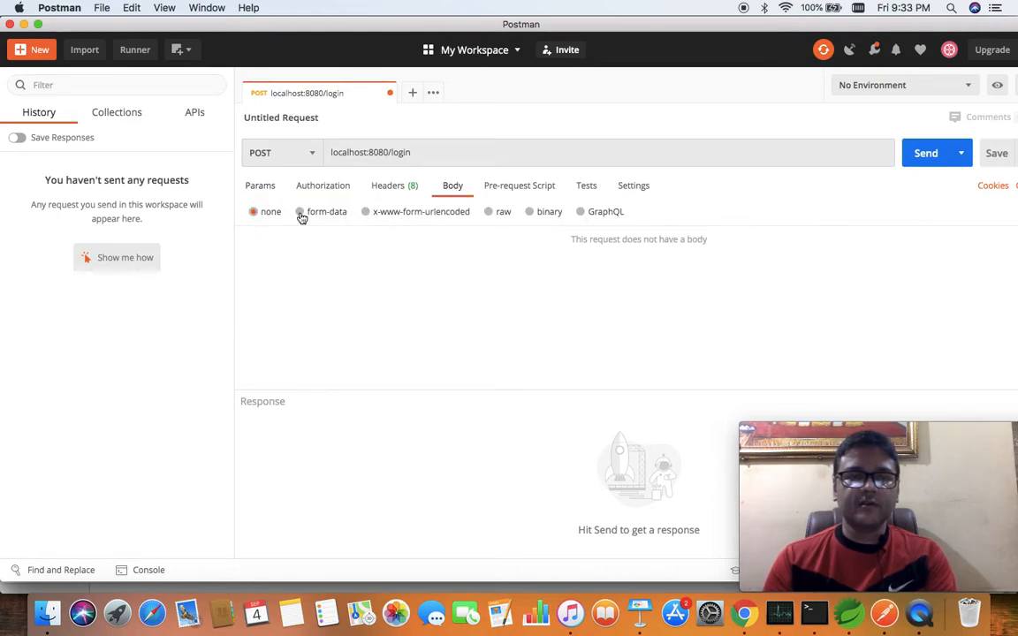
pyautogui.click(301, 212)
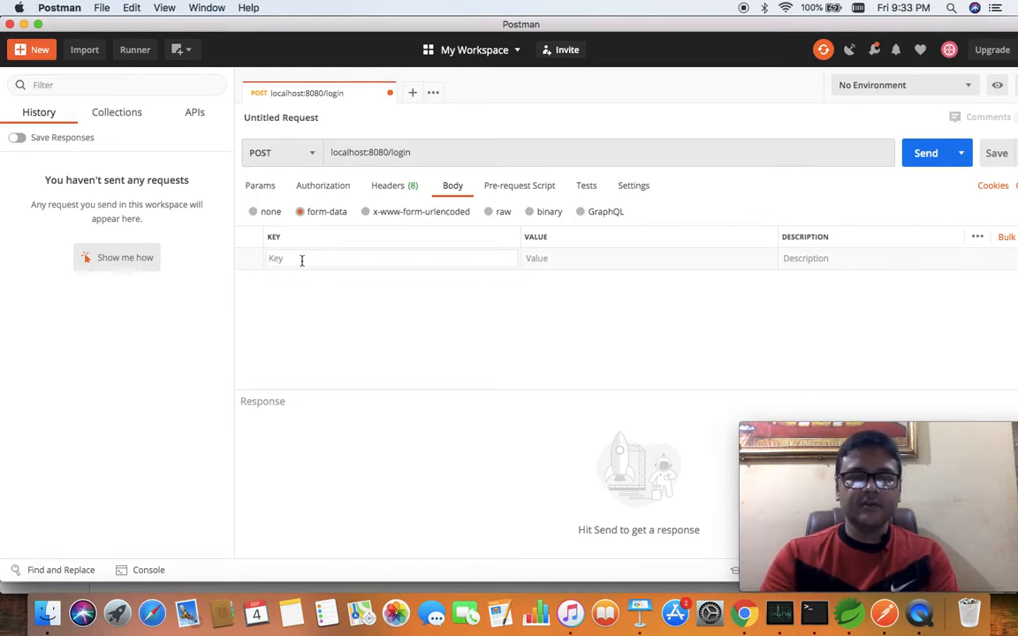
pyautogui.write('uid')
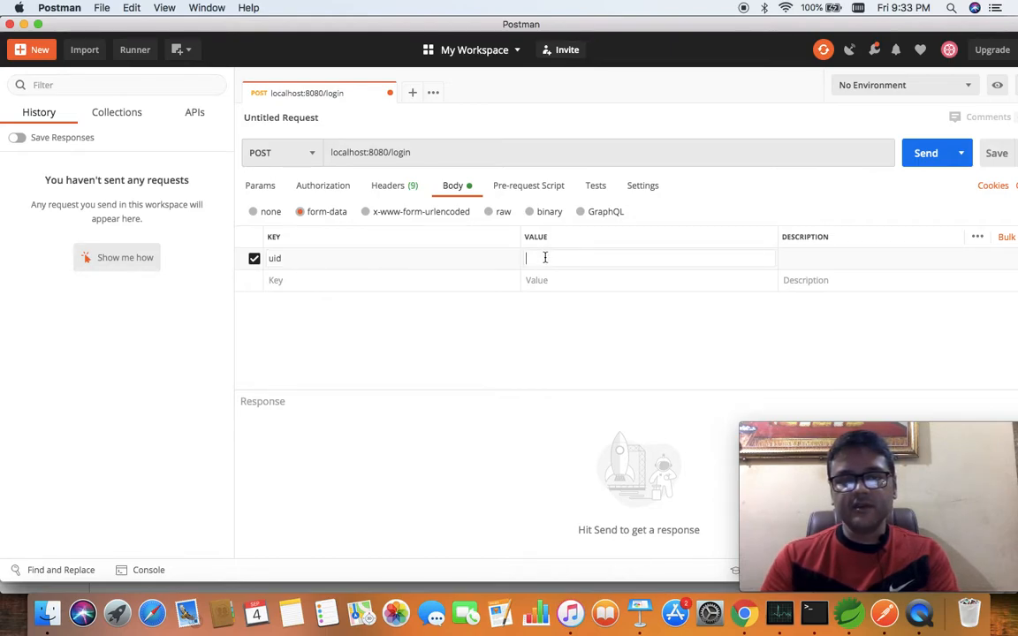
pyautogui.write('admin')
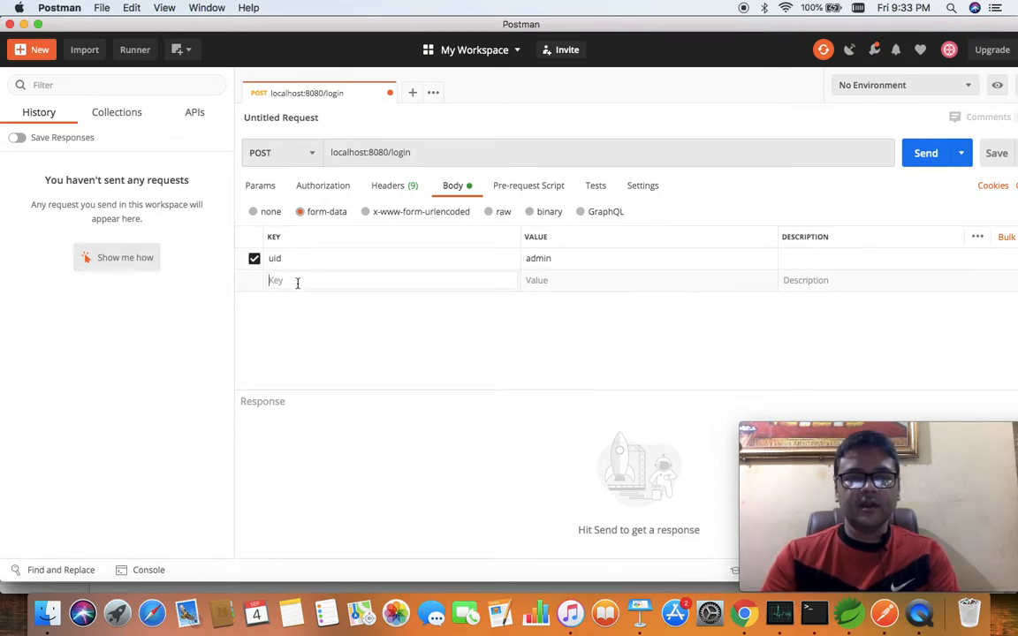
pyautogui.write('pa')
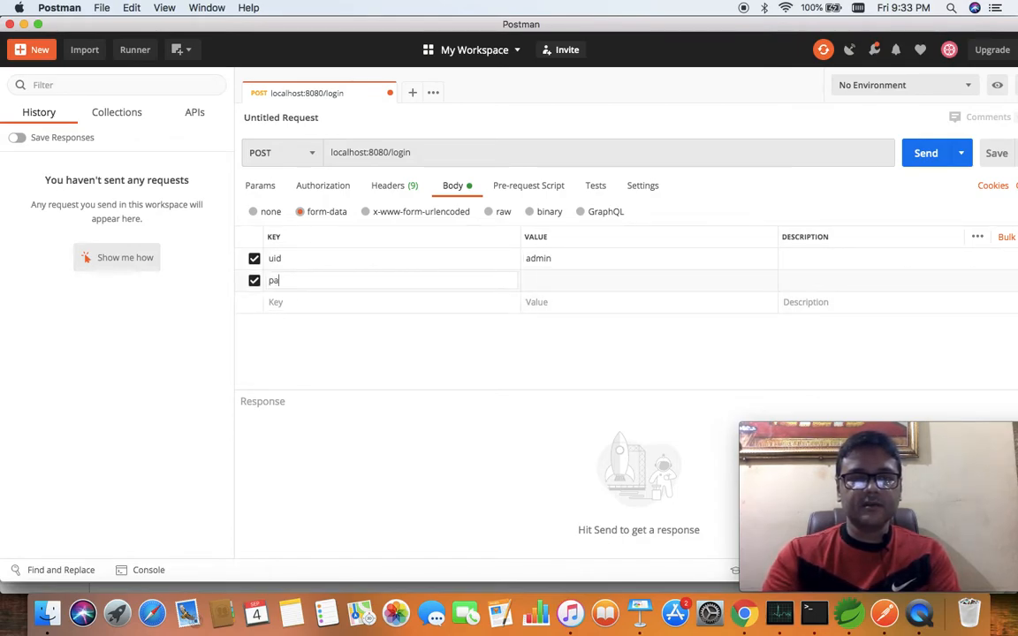
pyautogui.write('ss')
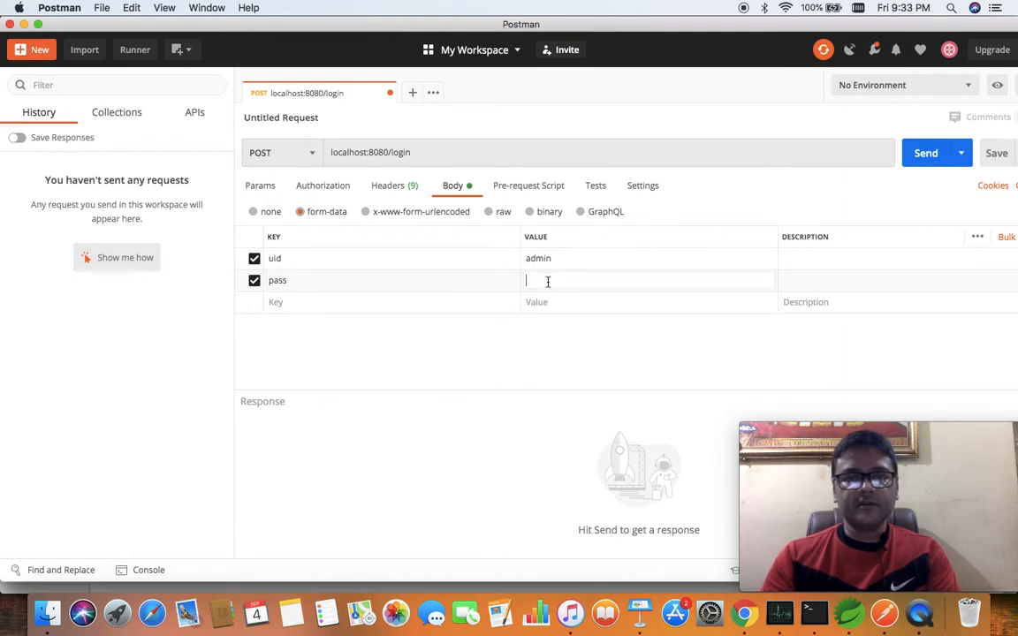
pyautogui.write('1234')
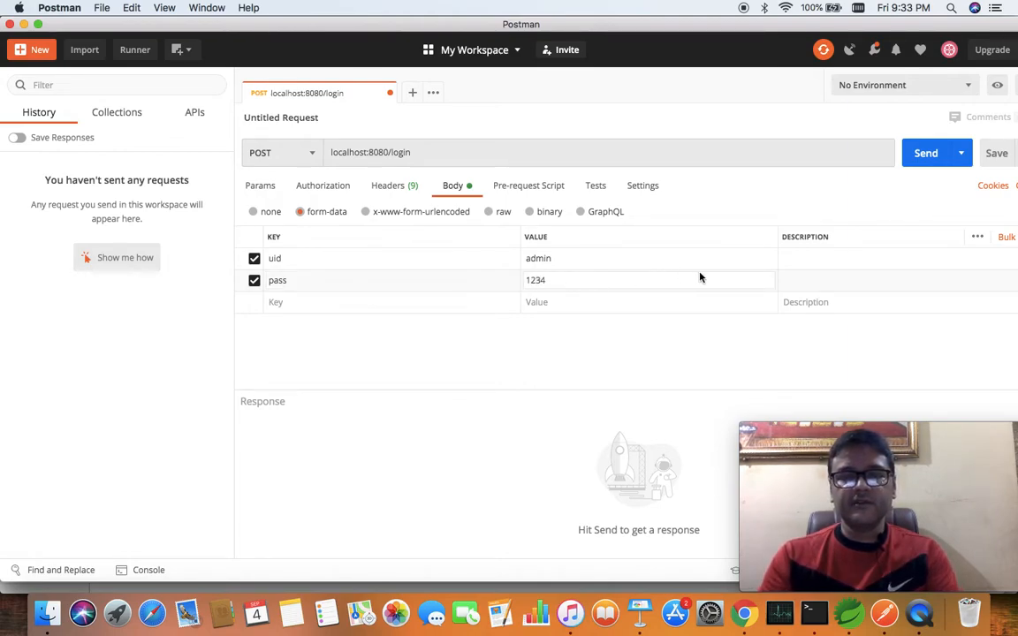
pyautogui.click(927, 152)
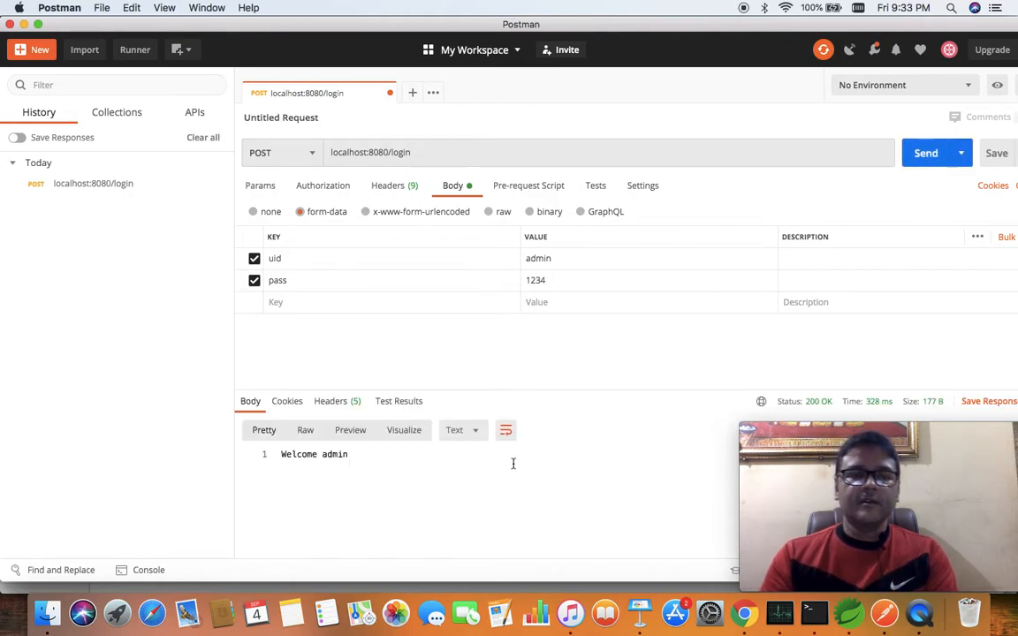
# Change the pass value to 12345 and resend the login request, now getting "Invalid credentials"
pyautogui.doubleClick(314, 455)
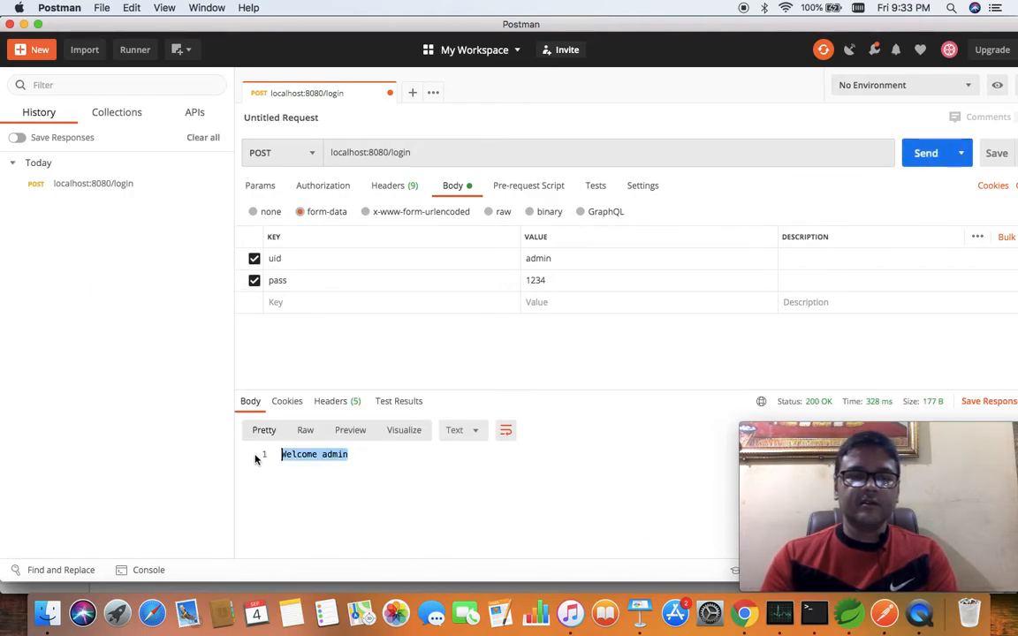
pyautogui.moveTo(432, 453)
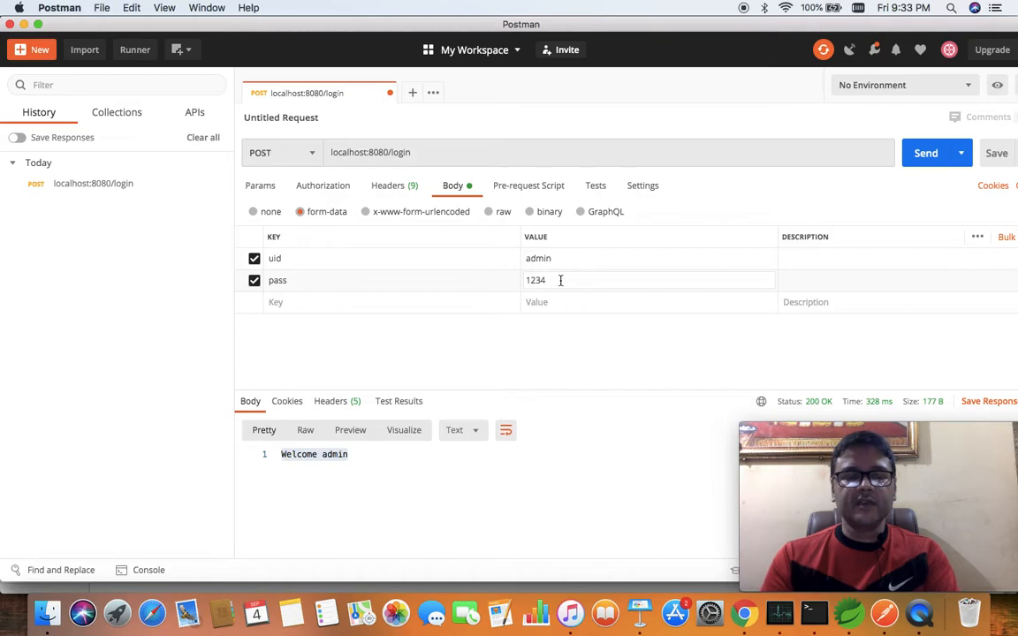
pyautogui.write('5')
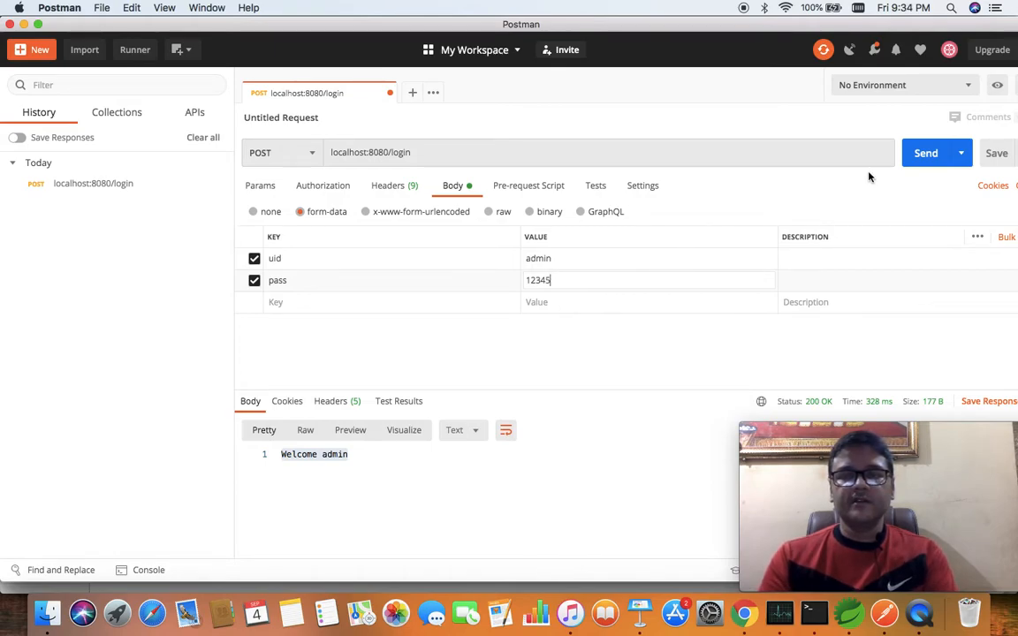
pyautogui.click(926, 152)
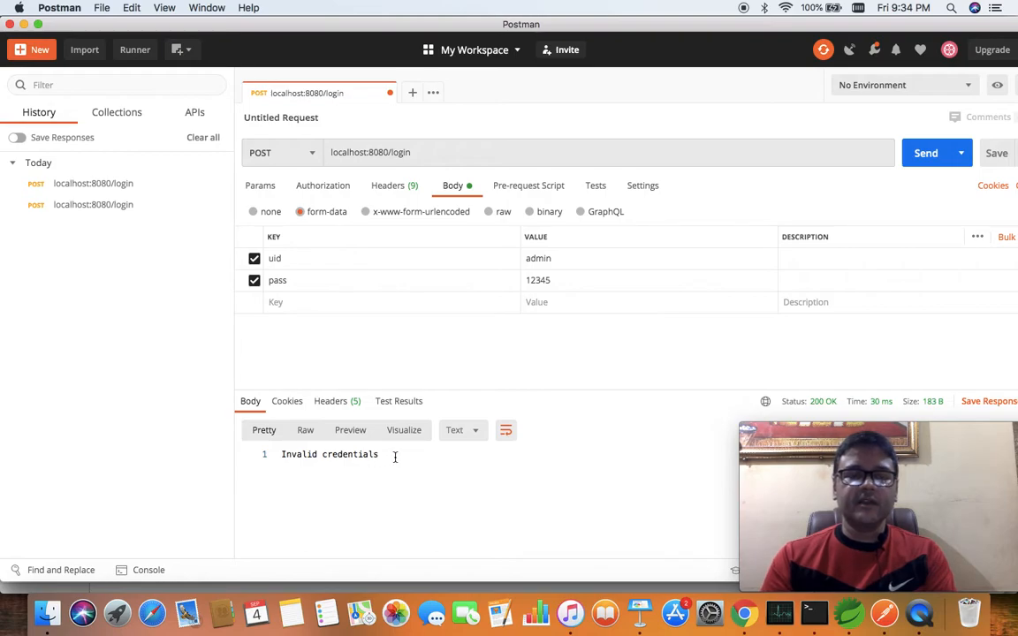
pyautogui.doubleClick(328, 455)
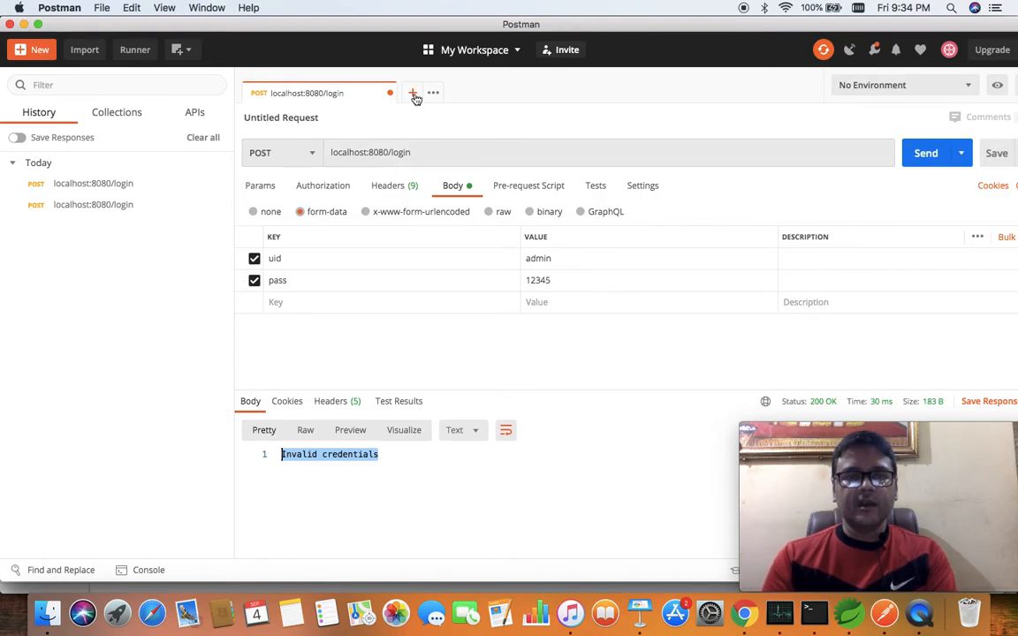
# Create a new GET request addressed to localhost:8080/allAccount without sending it yet
pyautogui.click(412, 92)
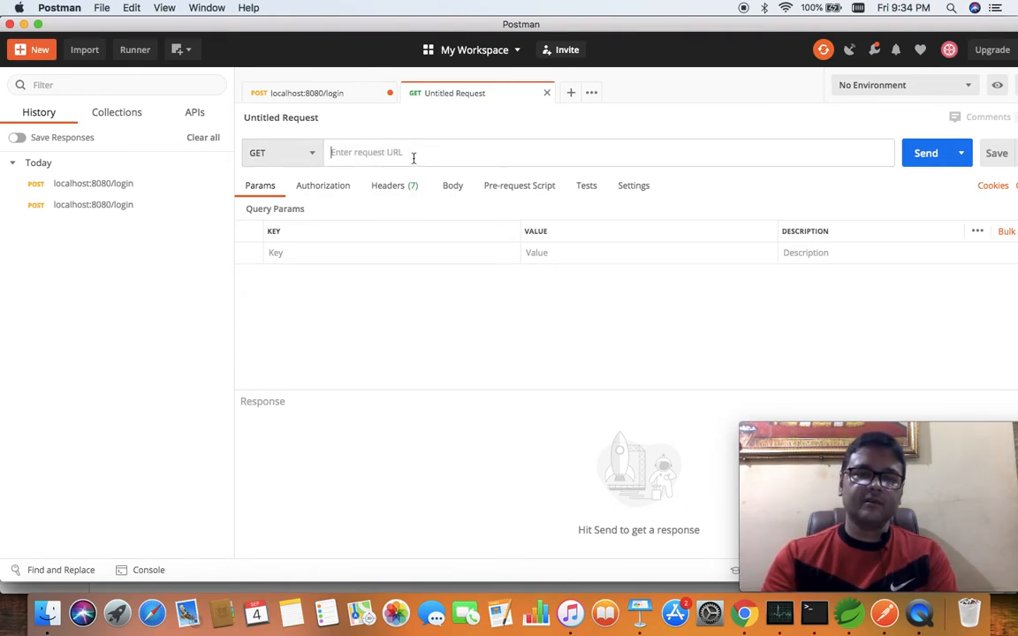
pyautogui.write('localhost:')
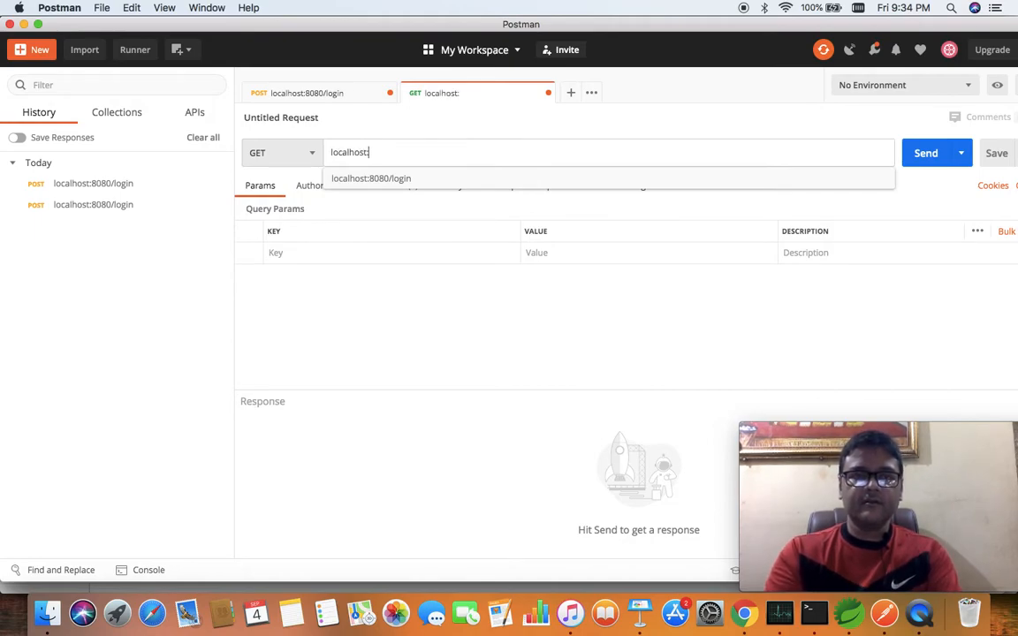
pyautogui.write('8080/')
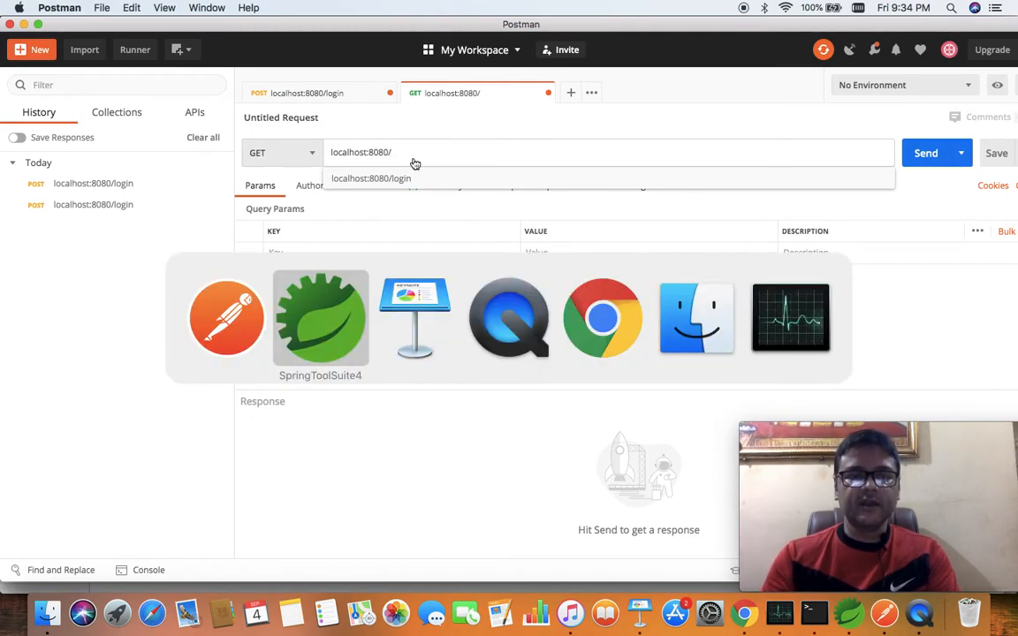
pyautogui.click(320, 318)
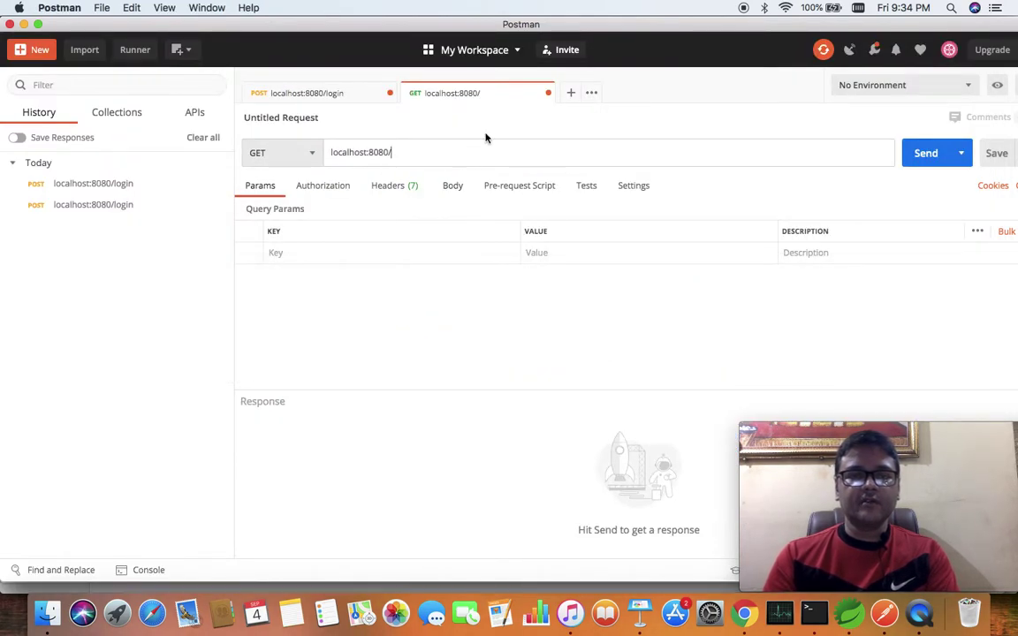
pyautogui.write('all')
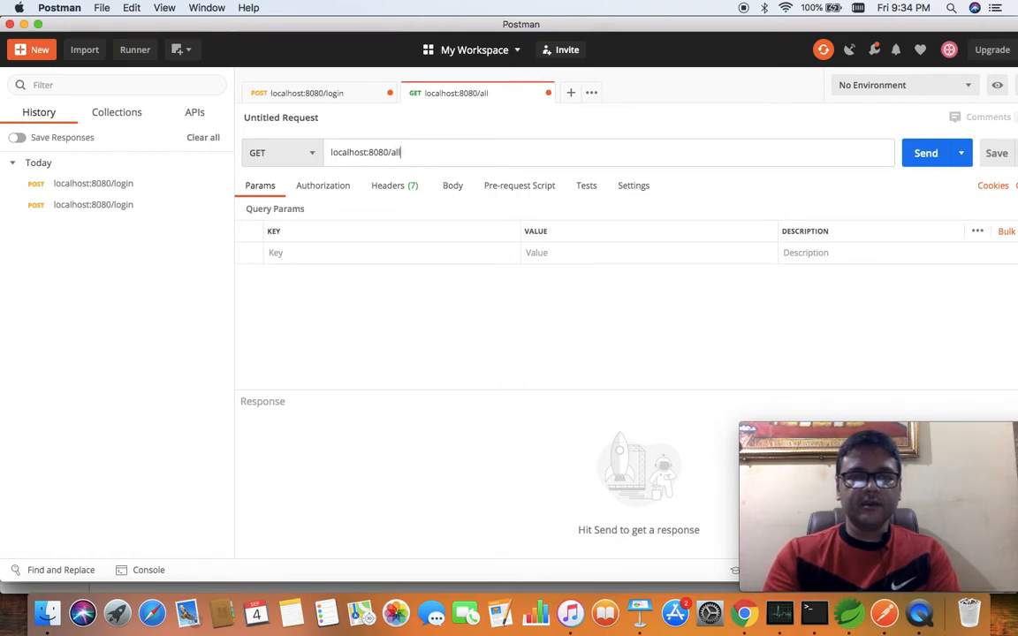
pyautogui.write('Accou')
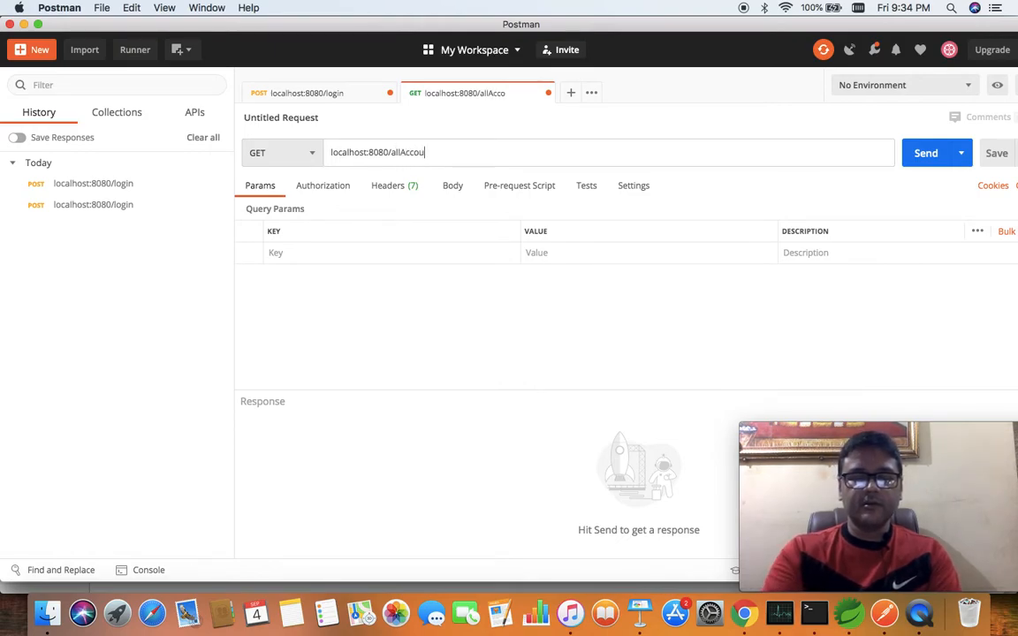
pyautogui.write('nt')
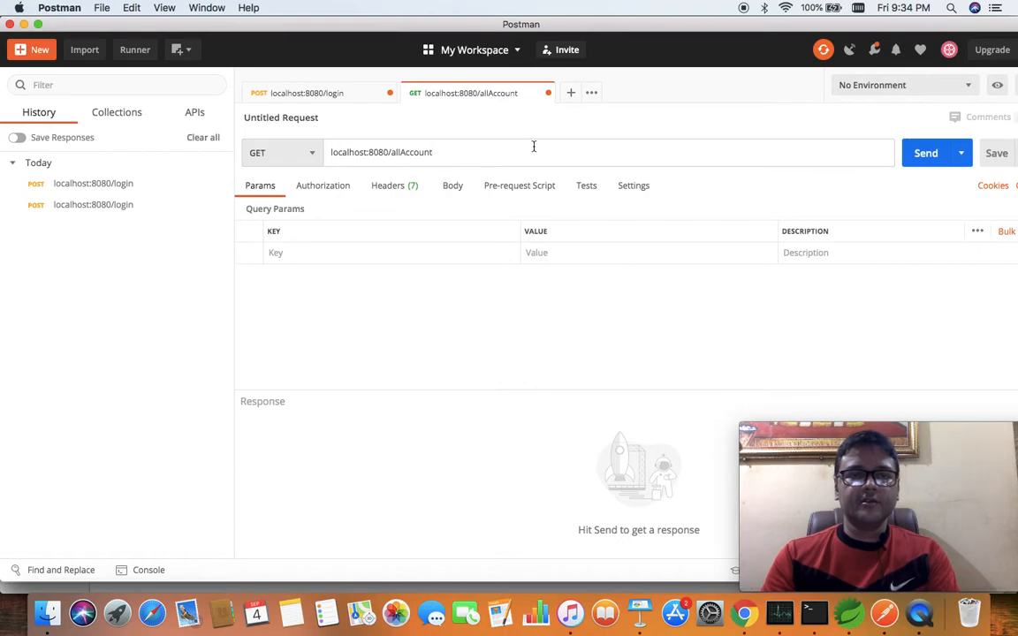
pyautogui.moveTo(286, 177)
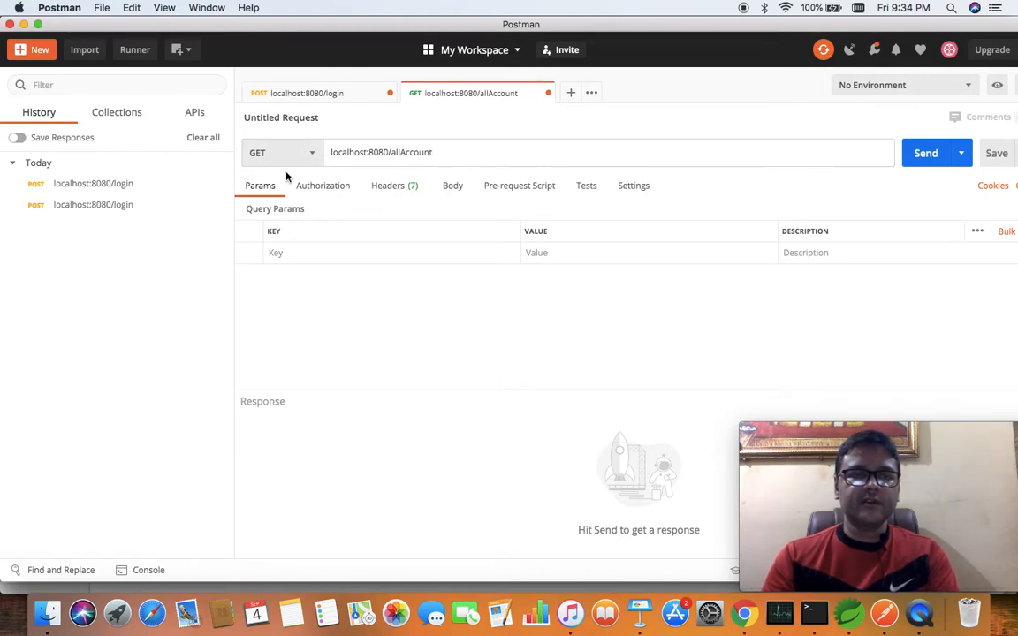
pyautogui.moveTo(368, 244)
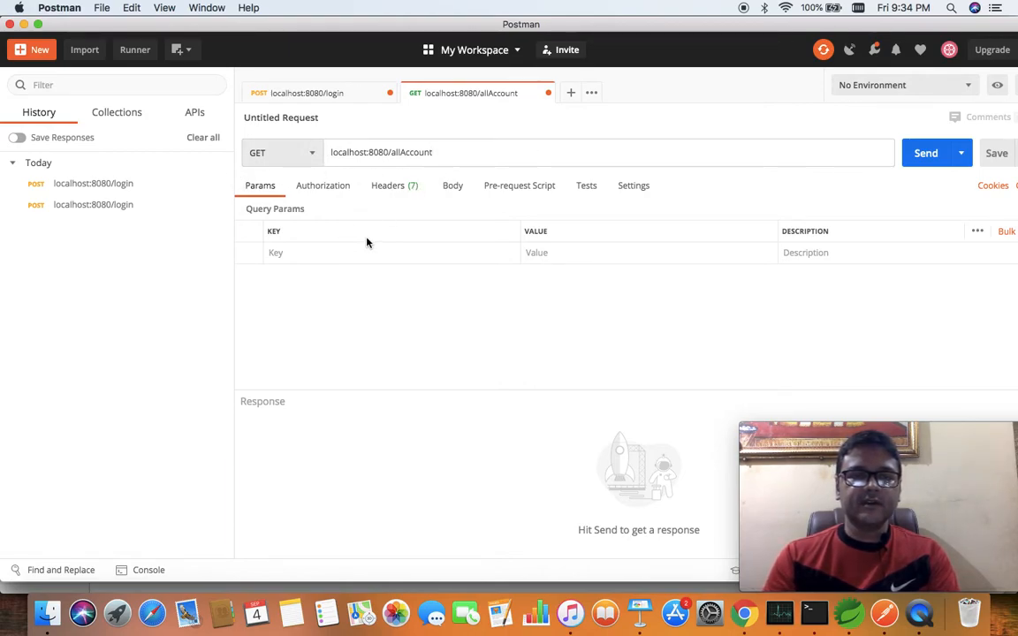
pyautogui.moveTo(919, 176)
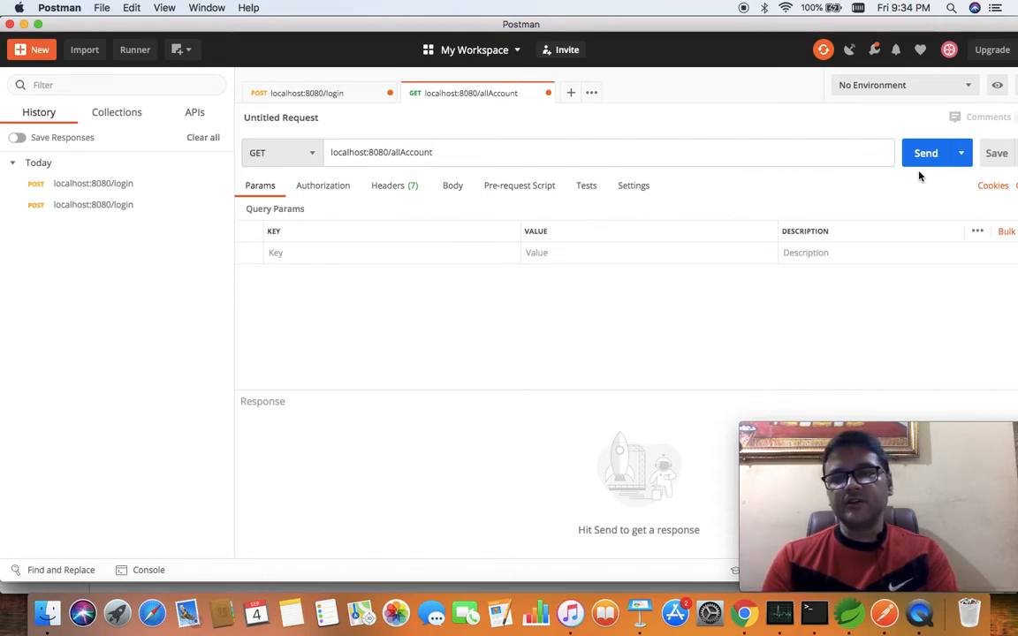
# Send GET /allAccount and review the 200 OK JSON array of accountNo/amount objects
pyautogui.click(926, 152)
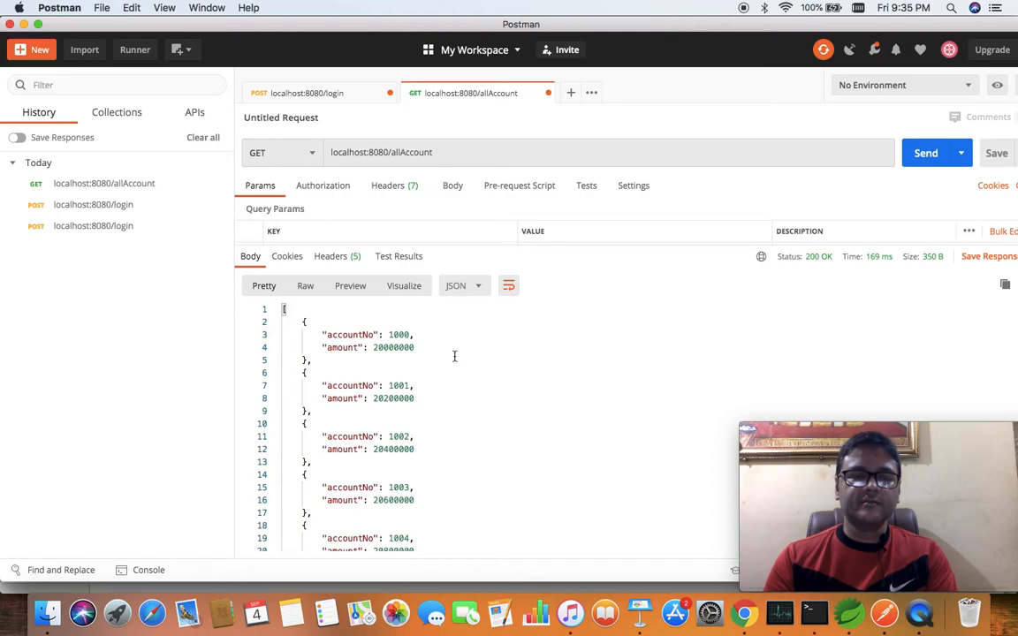
pyautogui.moveTo(301, 320)
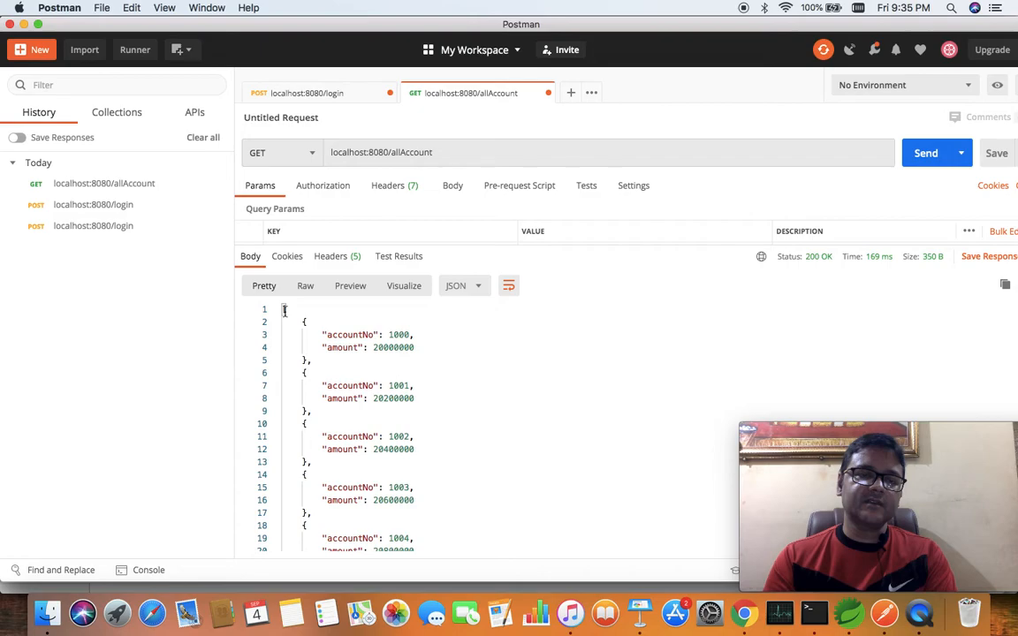
pyautogui.moveTo(302, 322); pyautogui.dragTo(321, 346)
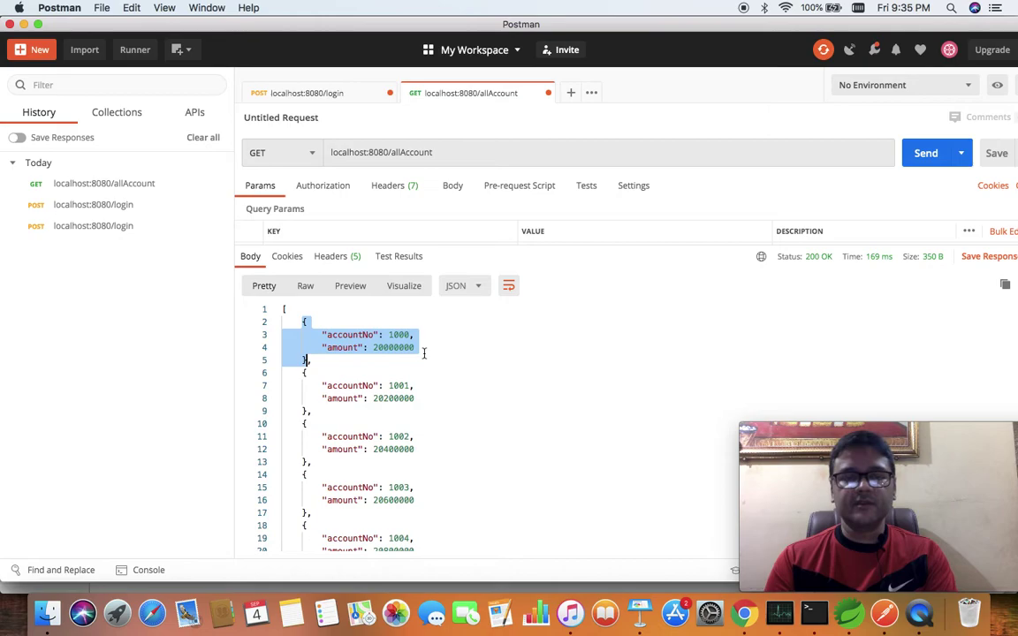
pyautogui.moveTo(424, 347)
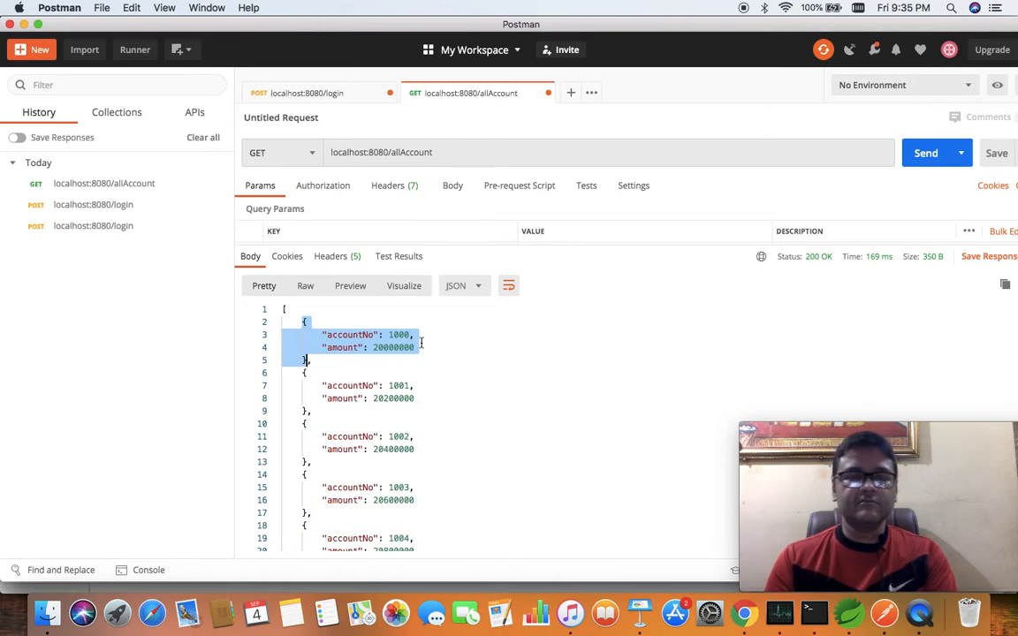
pyautogui.moveTo(334, 403)
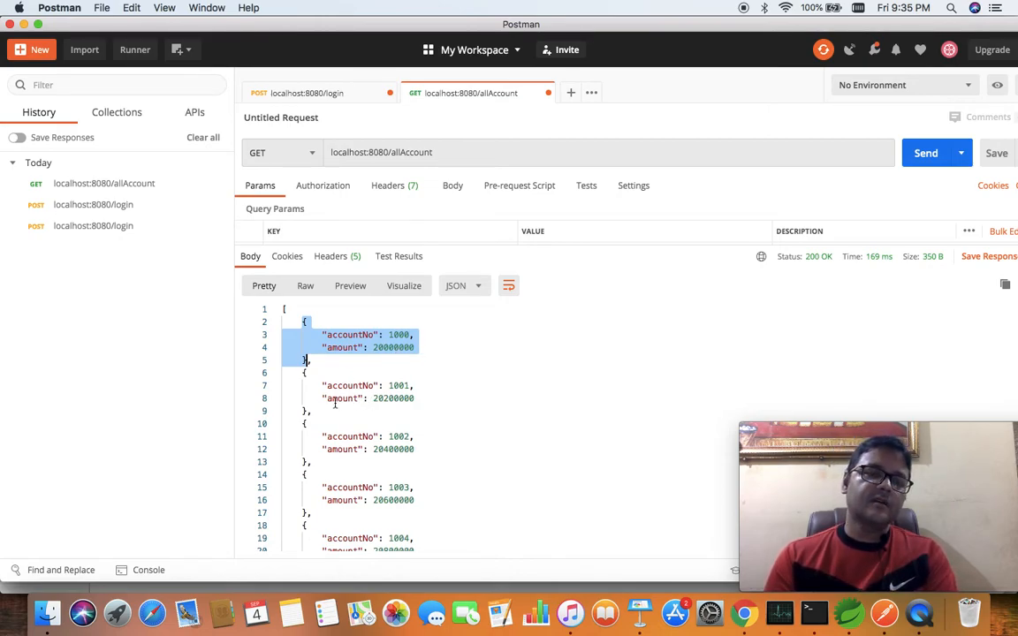
pyautogui.moveTo(303, 373)
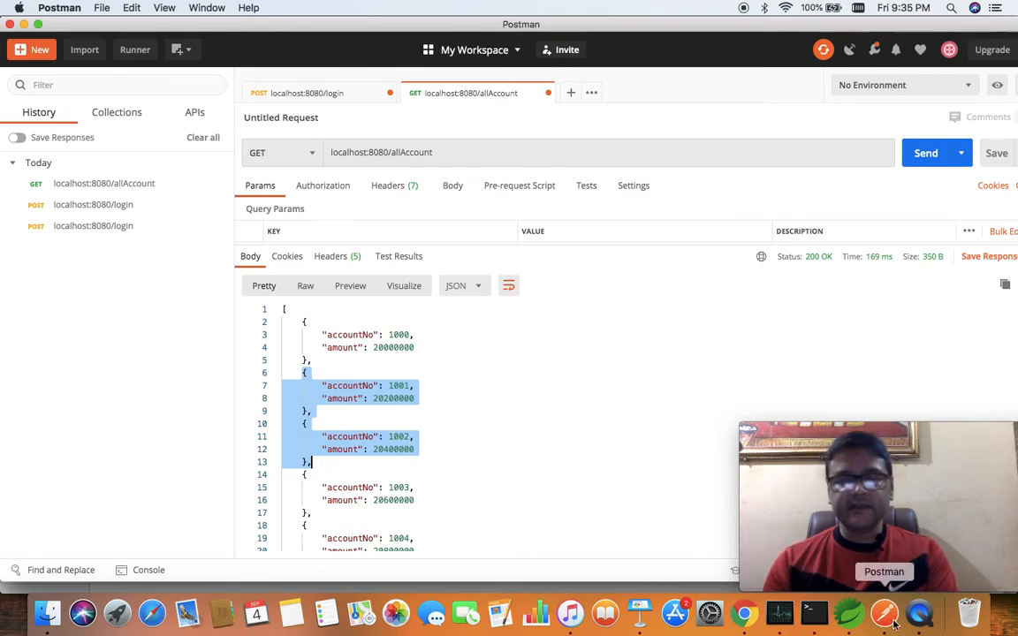
pyautogui.moveTo(849, 611)
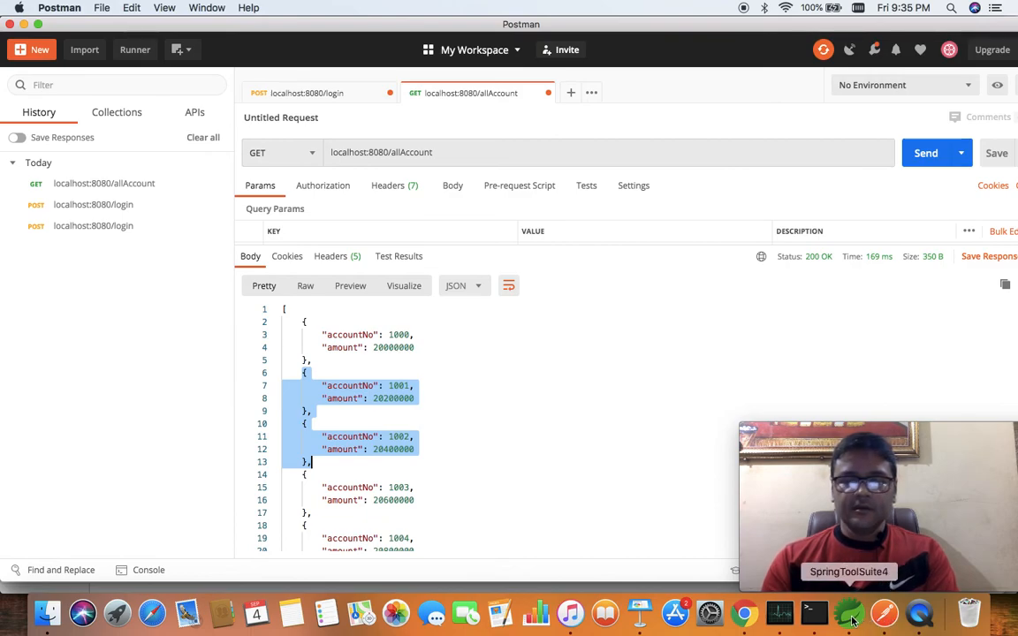